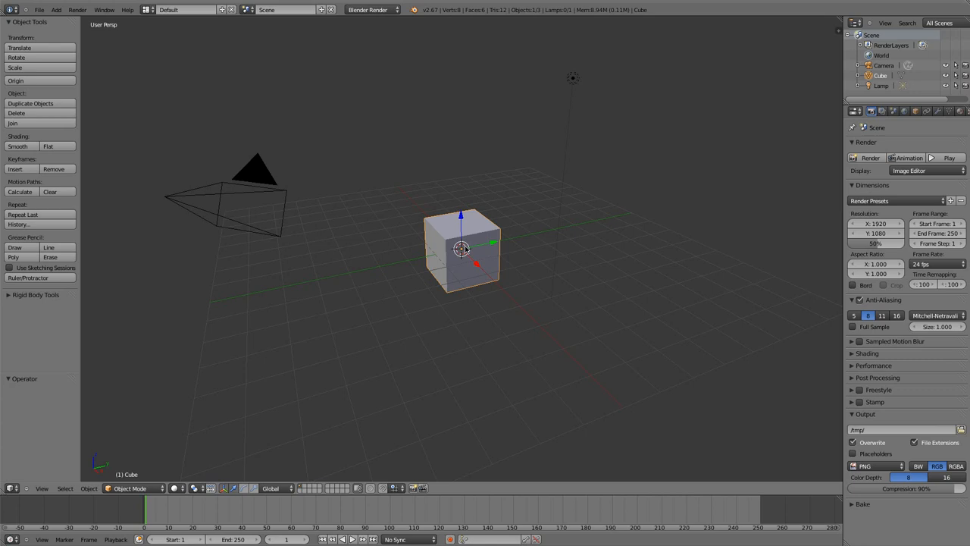
mouse_move(443, 238)
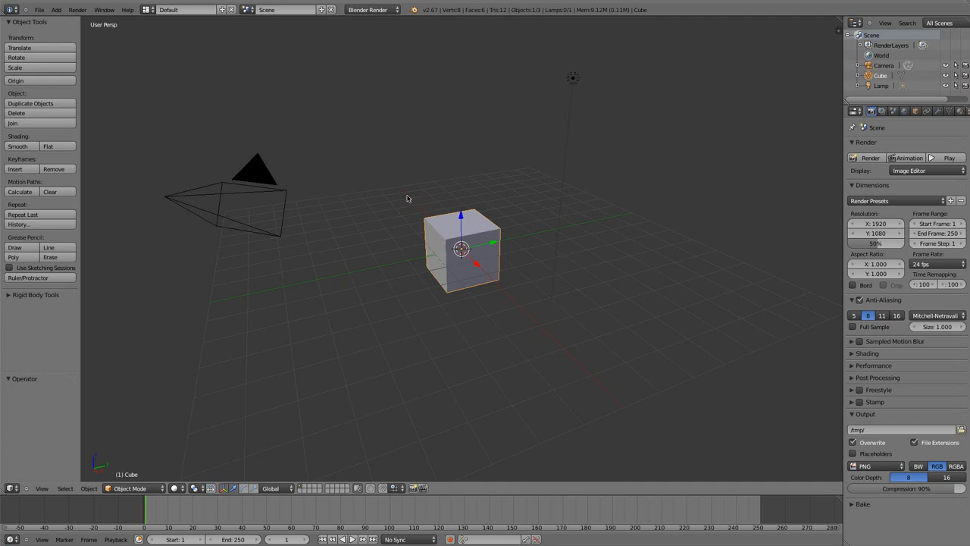
Step: Check the user preferences, then select the default cube in the viewport
click(49, 9)
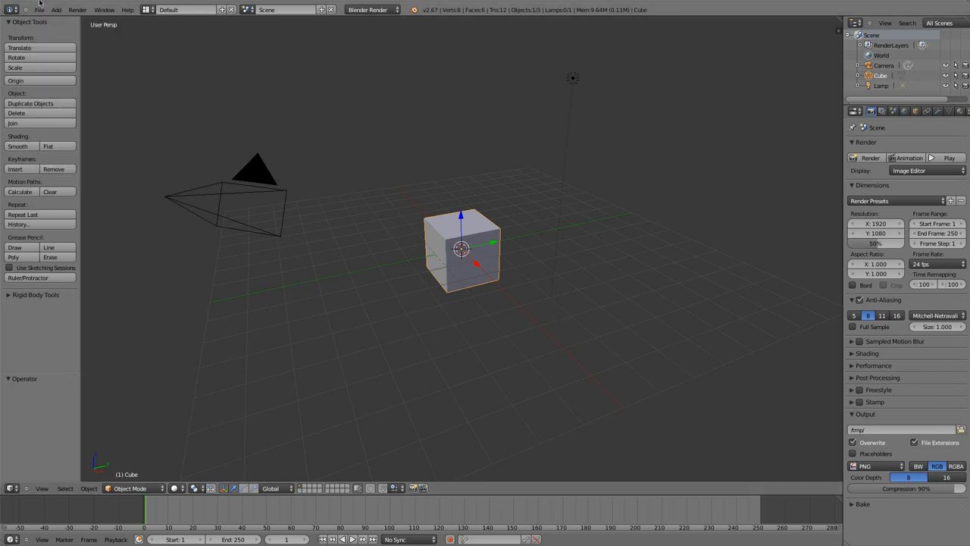
click(40, 9)
text(scre)
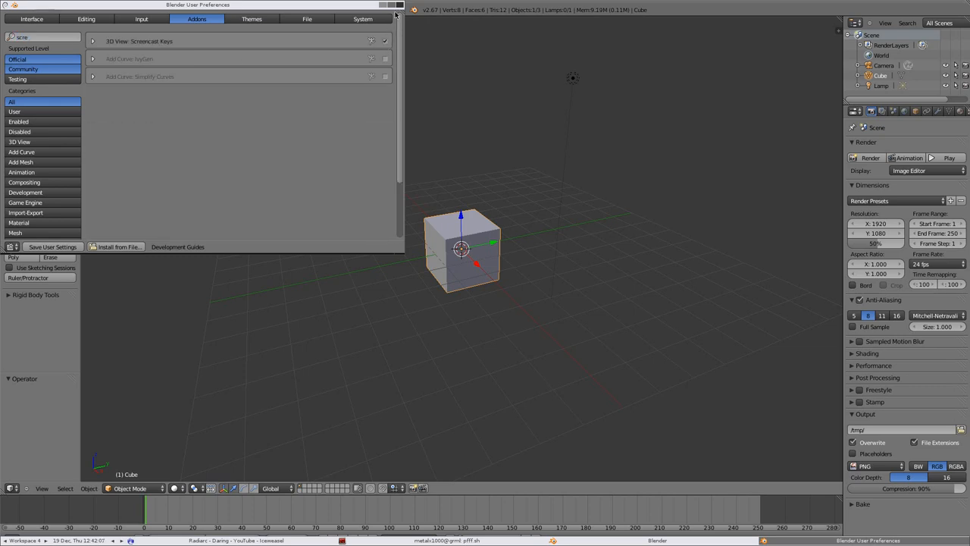
click(391, 7)
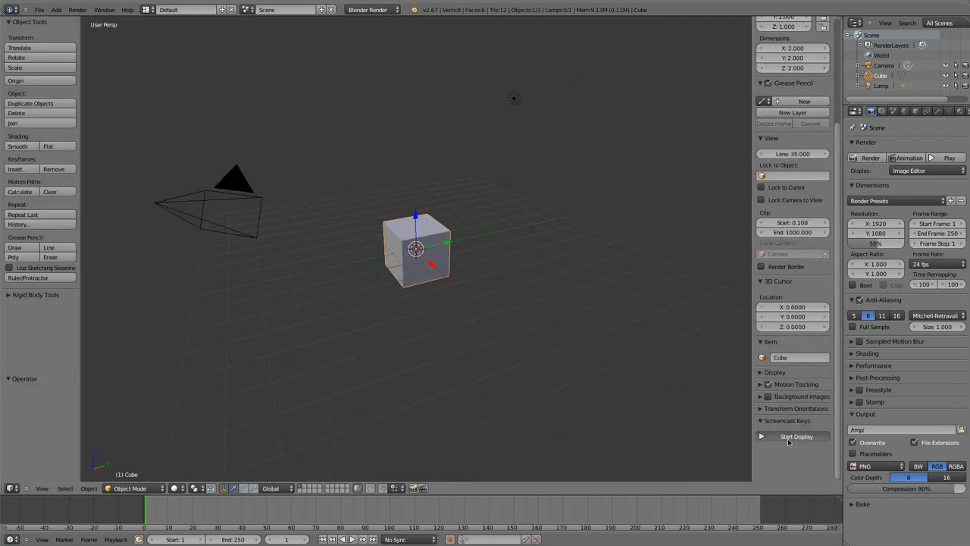
click(793, 436)
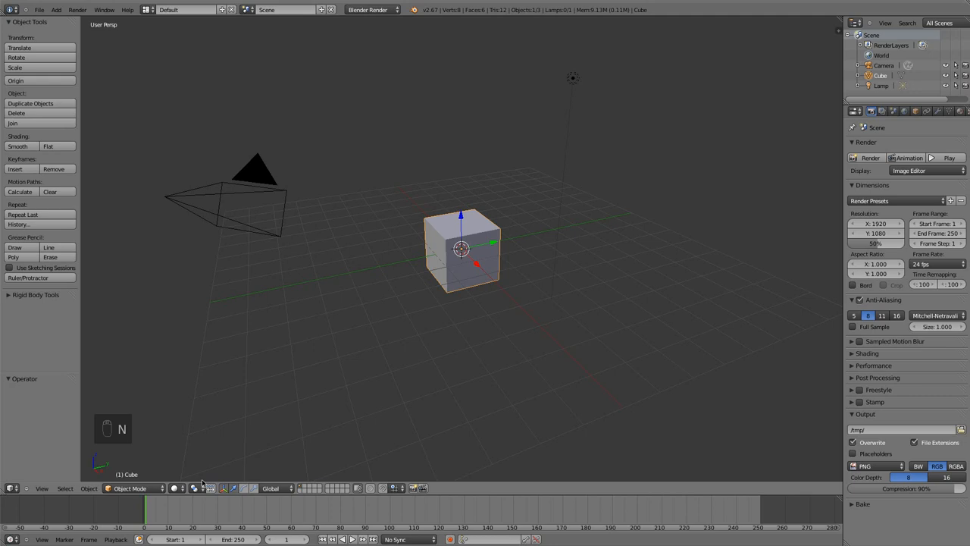
Step: Delete the default cube and add a plane scaled up 20 times as a ground floor
key(Delete)
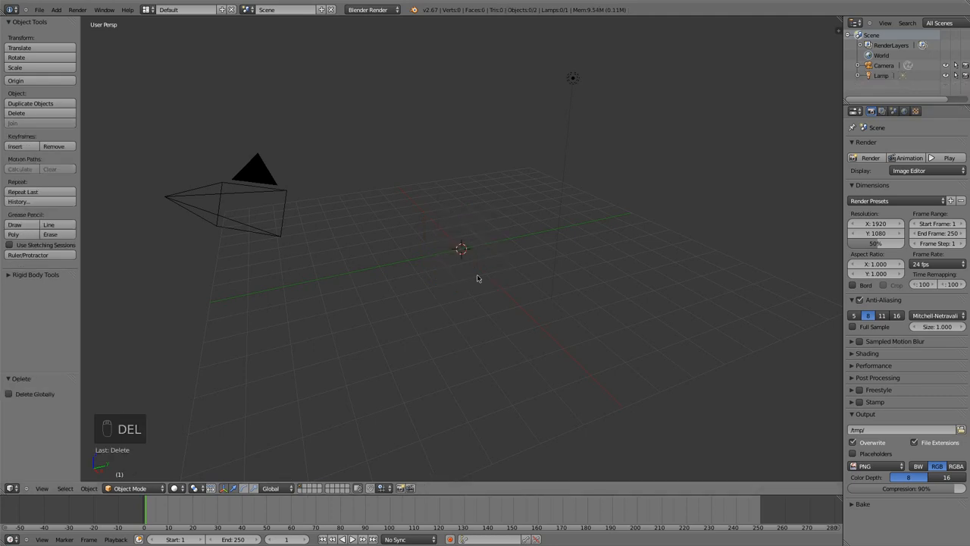
key(Space)
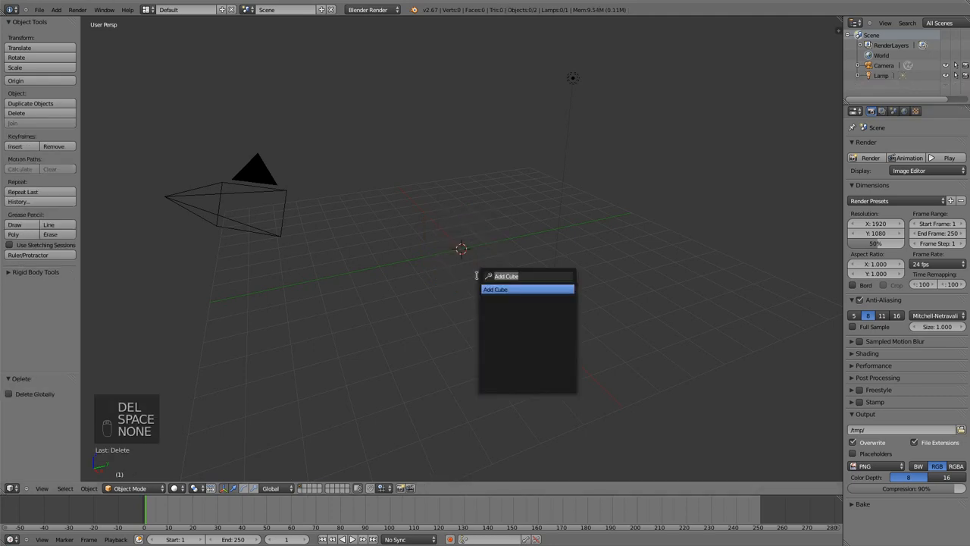
text(plan)
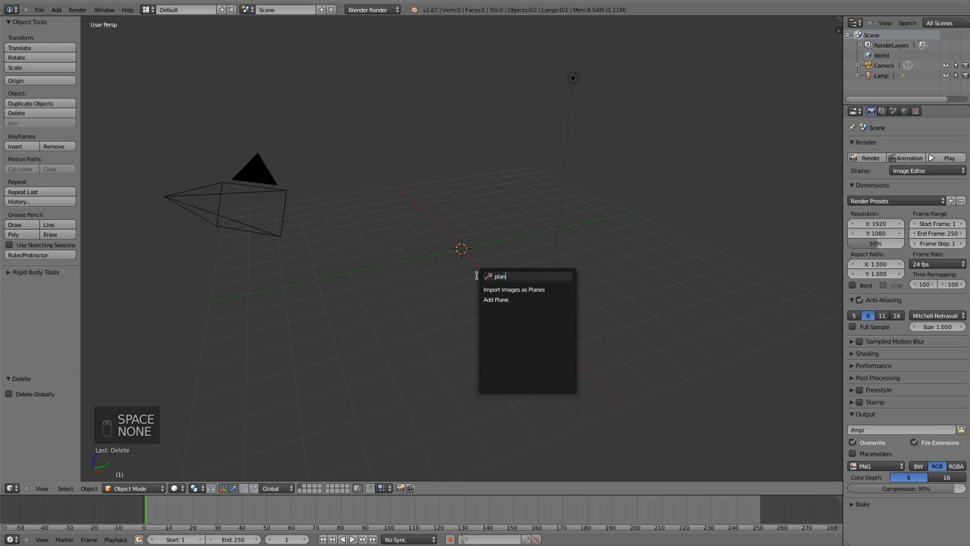
click(495, 300)
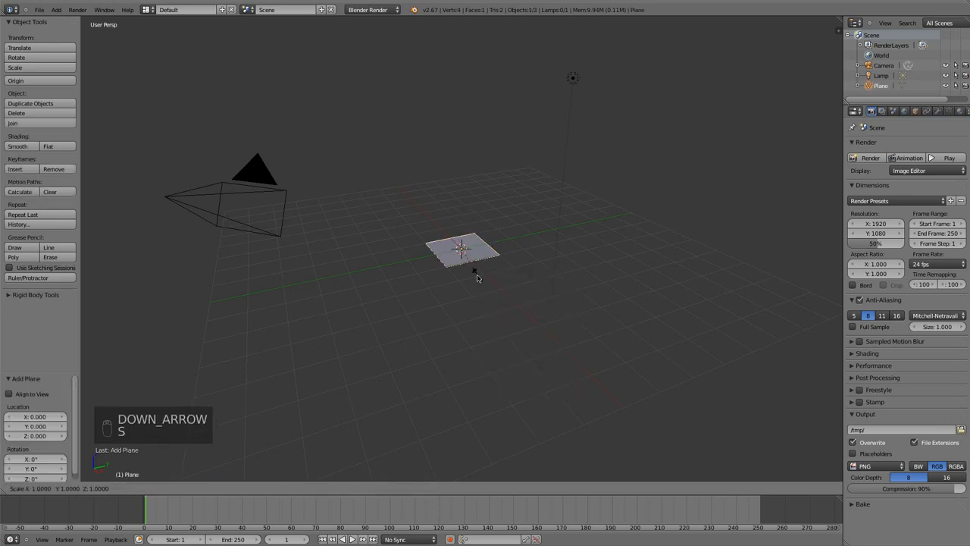
key(s)
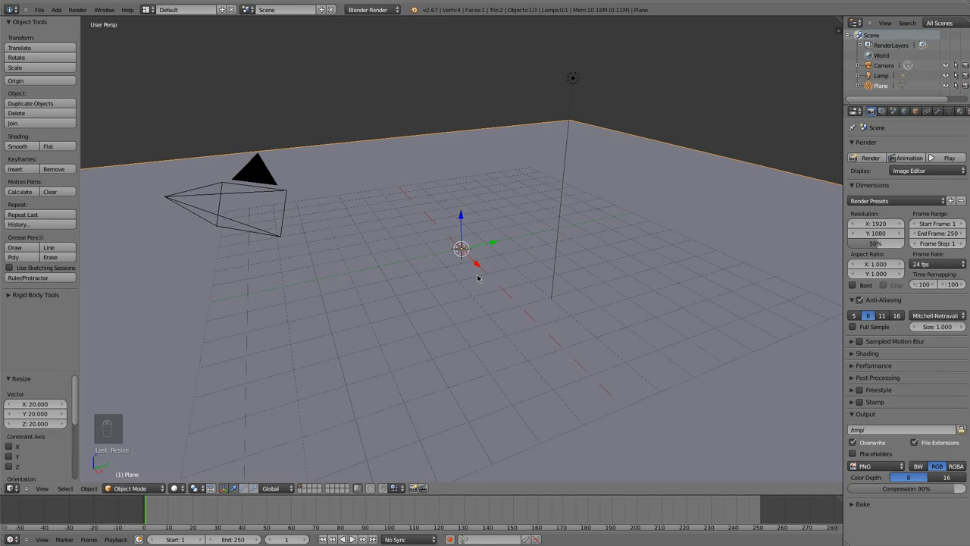
text(sphere)
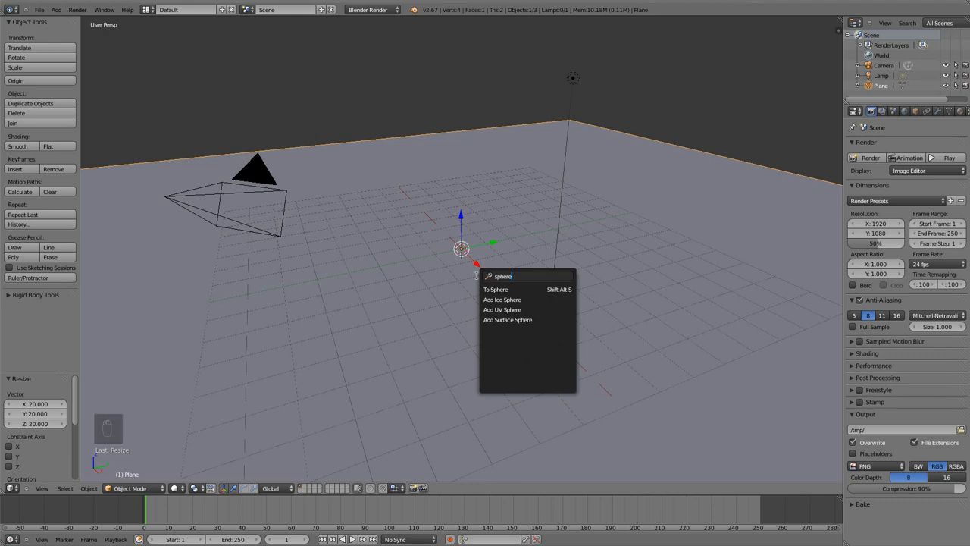
Step: Add a UV sphere at the centre and raise it one unit above the floor
key(DOWN)
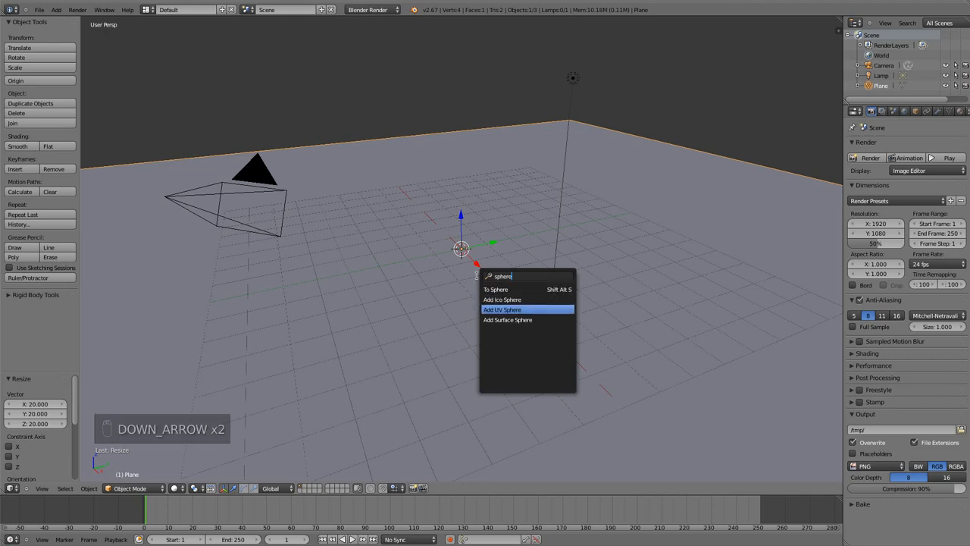
click(524, 310)
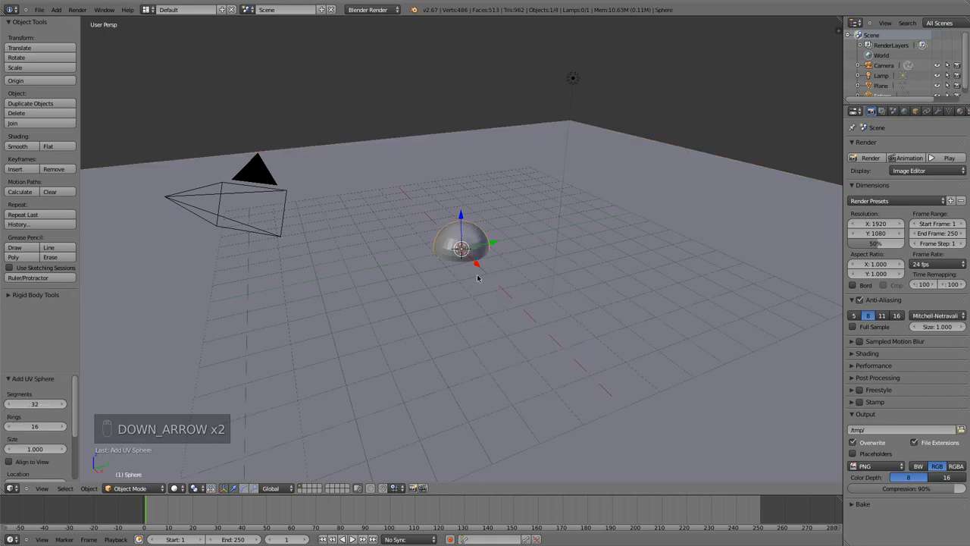
key(DOWN)
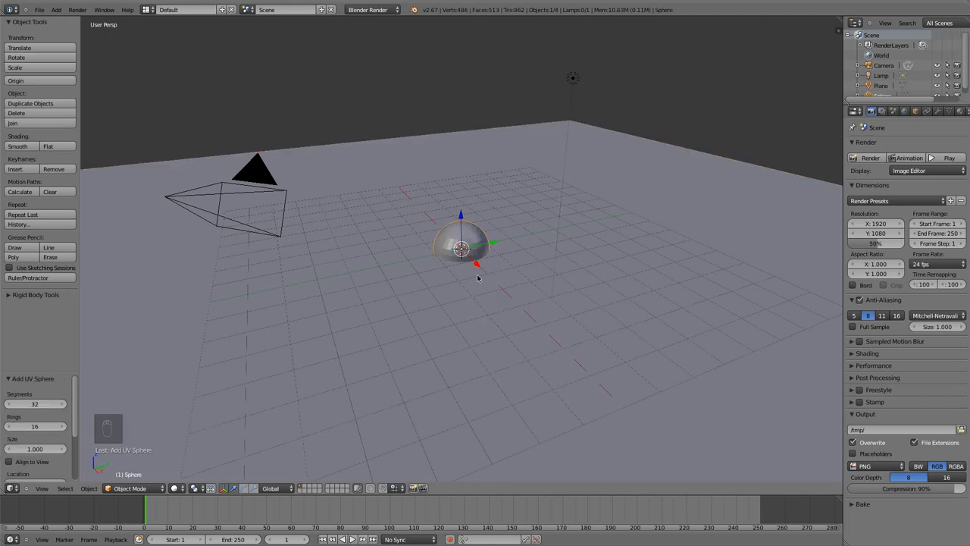
key(g)
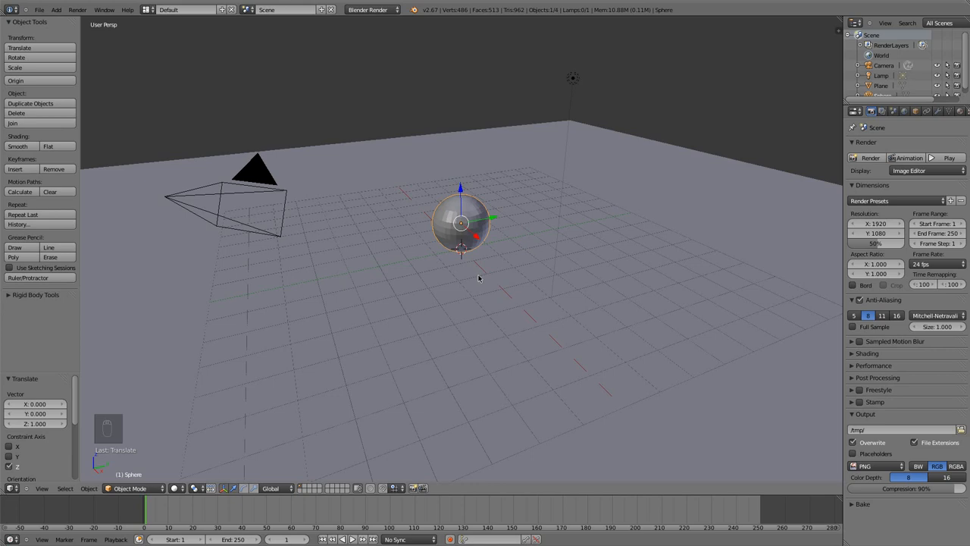
mouse_move(650, 218)
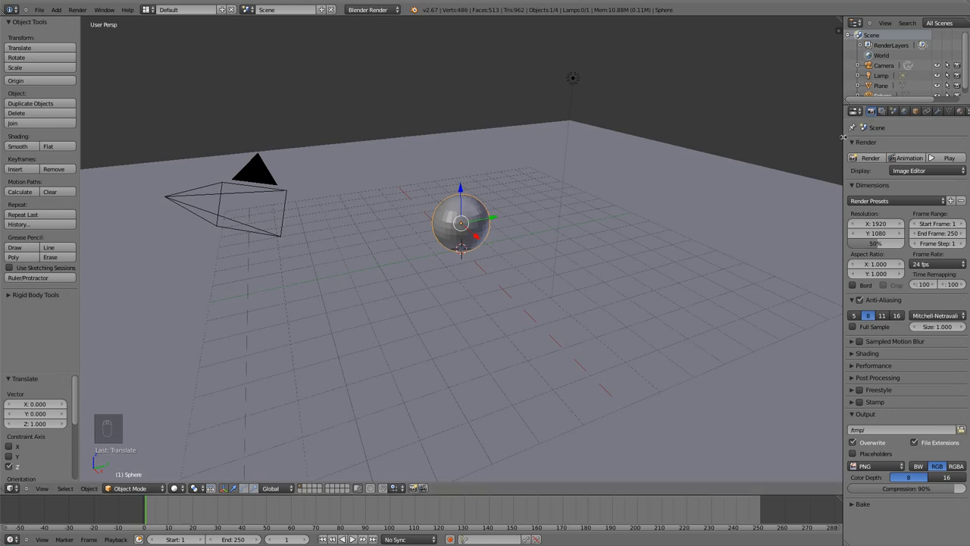
Step: Switch the render engine to Blender Game and give the sphere Rigid Body physics
click(816, 110)
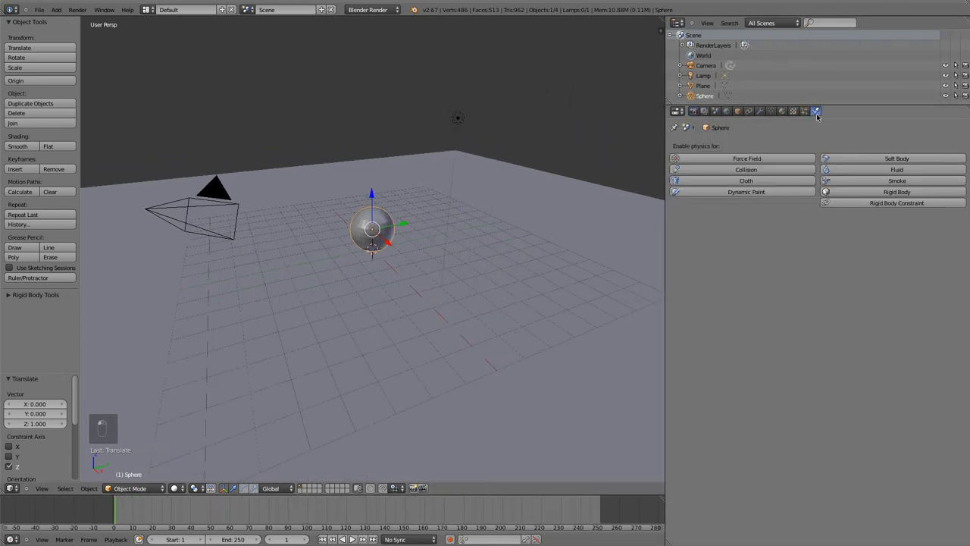
mouse_move(367, 9)
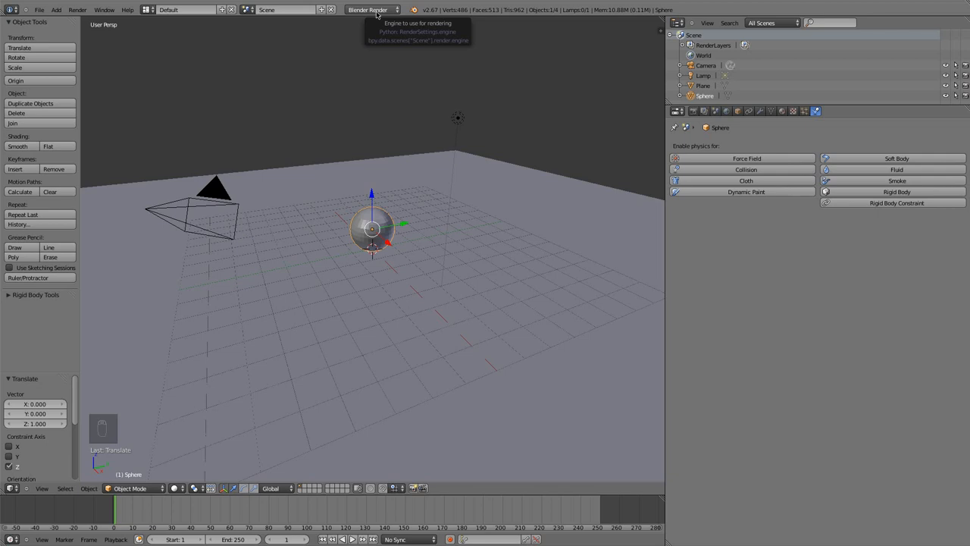
click(370, 9)
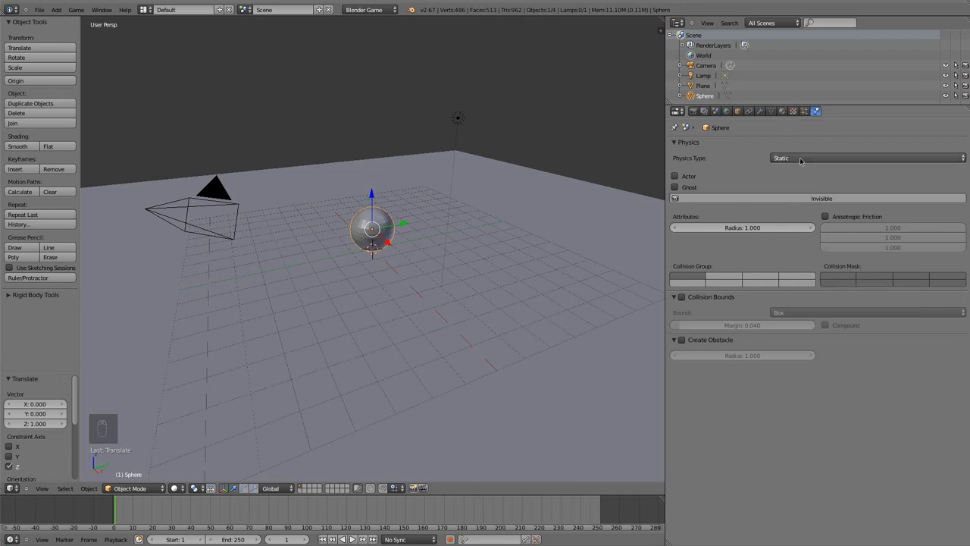
mouse_move(801, 159)
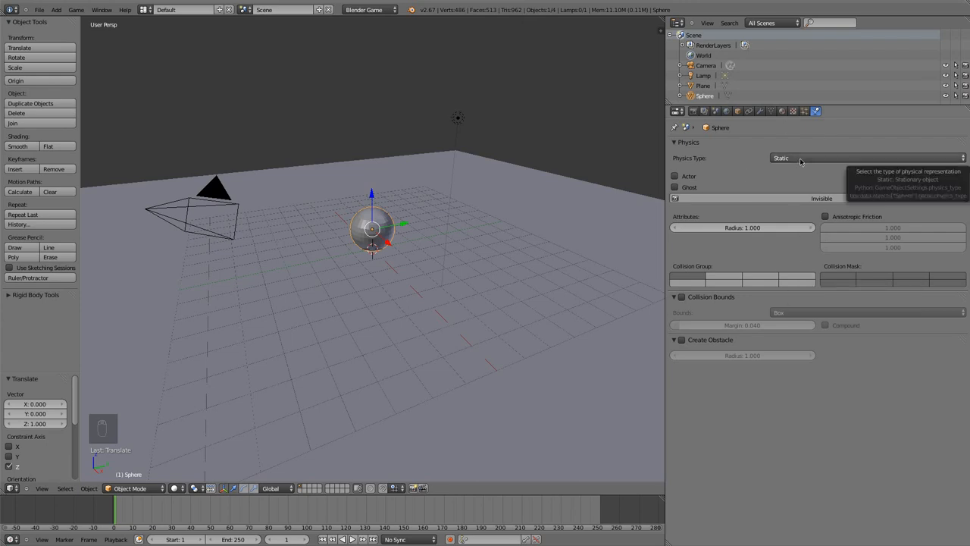
click(864, 158)
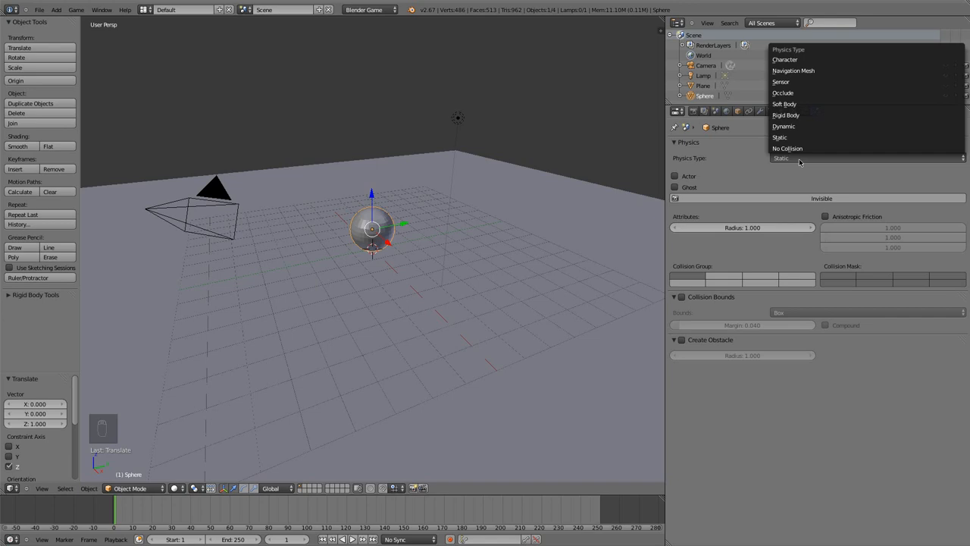
mouse_move(796, 126)
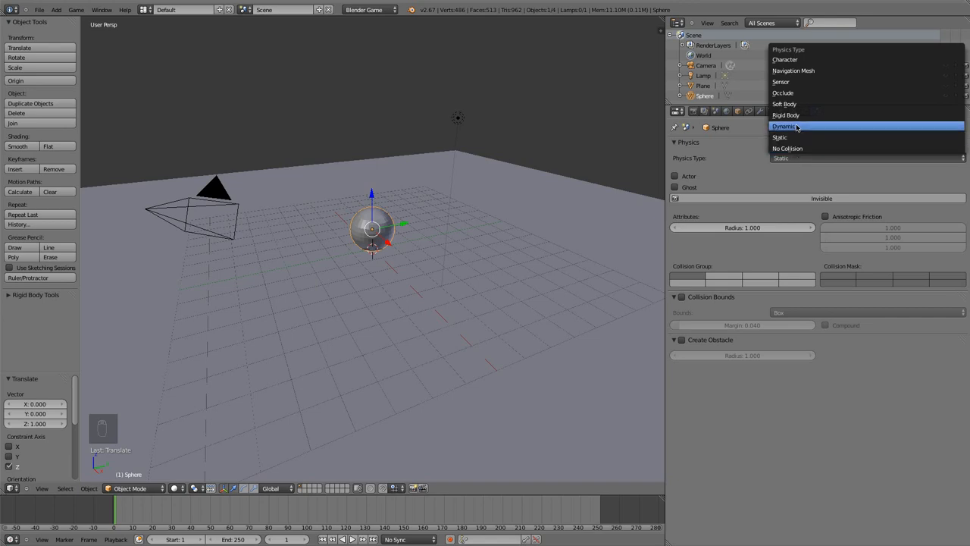
click(785, 125)
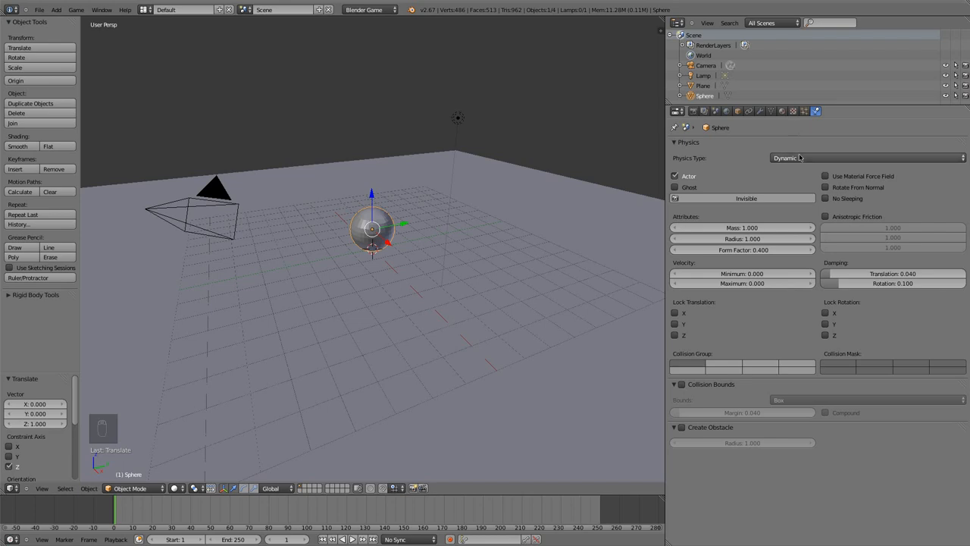
click(862, 157)
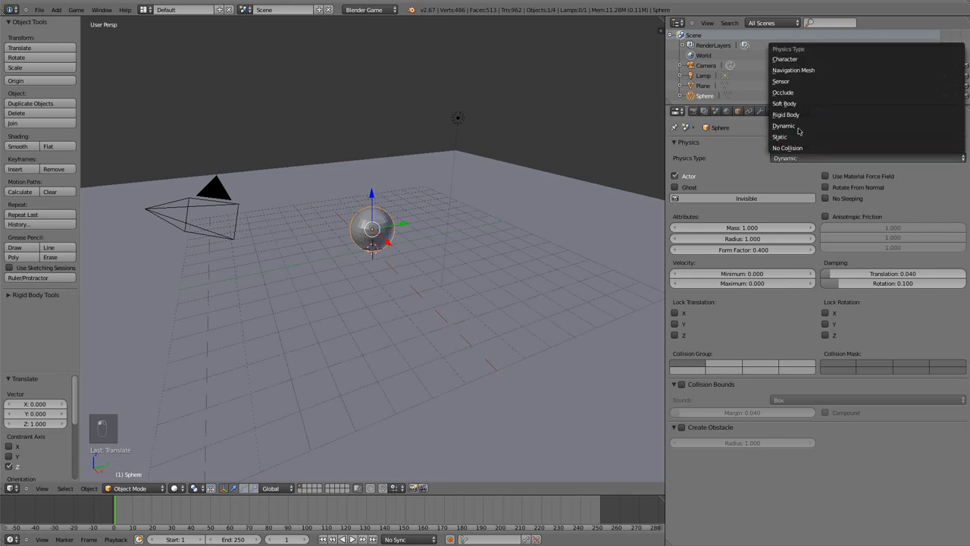
click(785, 115)
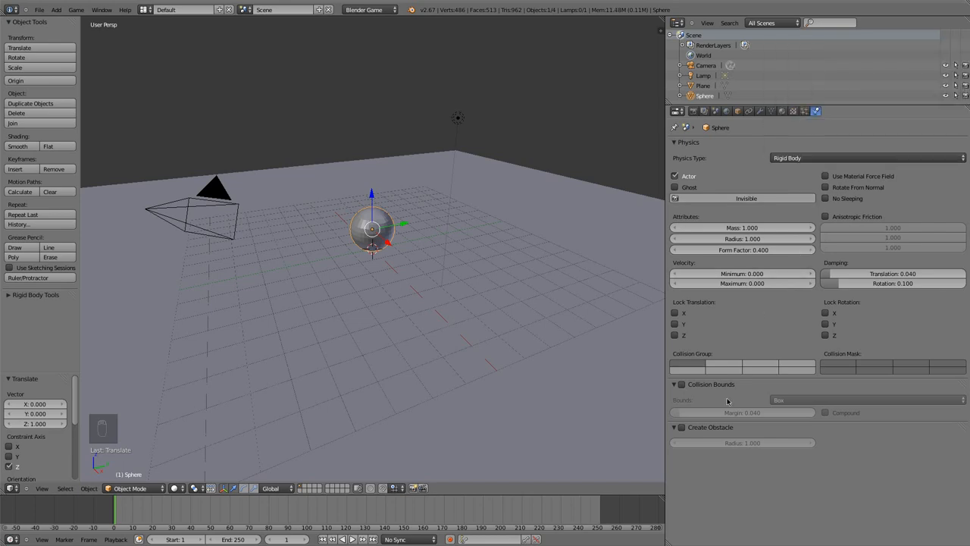
mouse_move(465, 285)
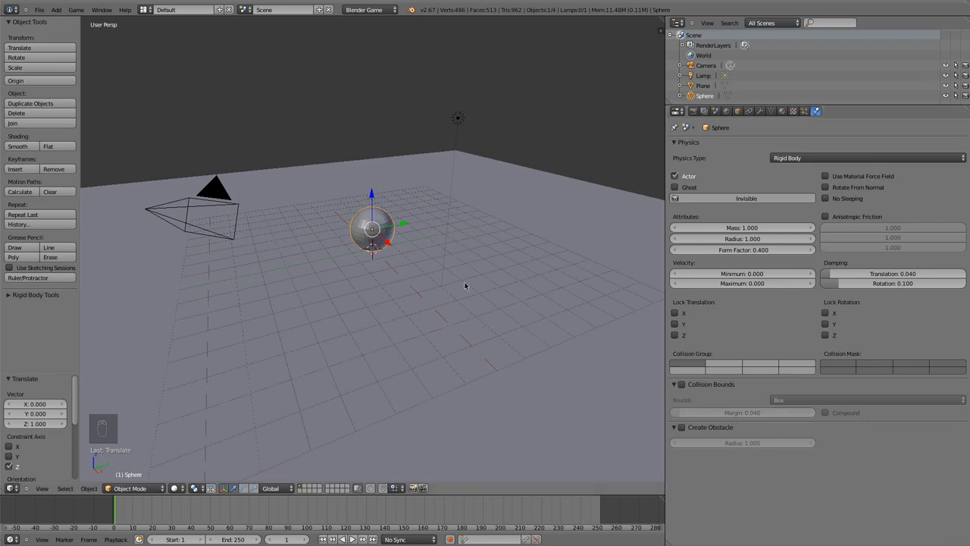
mouse_move(416, 221)
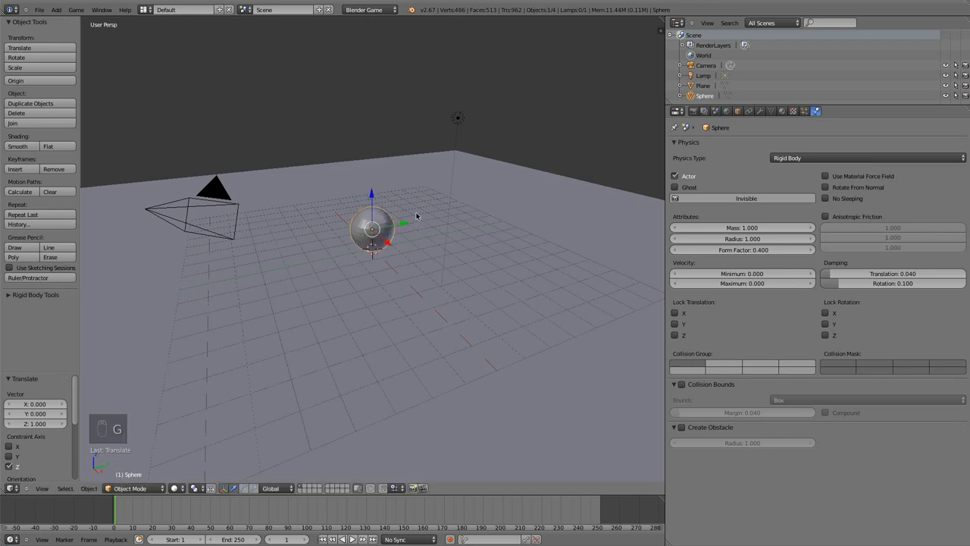
mouse_move(515, 166)
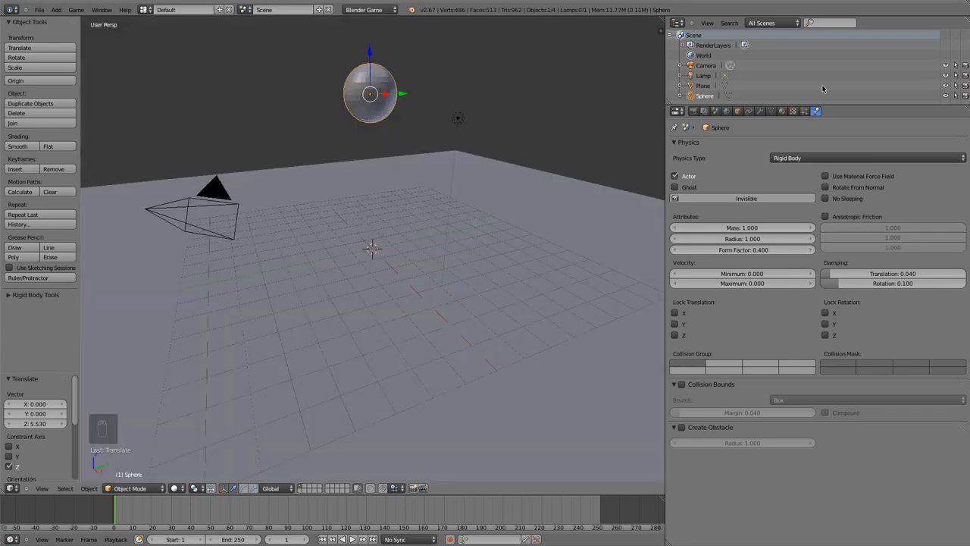
Step: Split off a new editor area to hold the game logic editor
drag(370, 94, 370, 136)
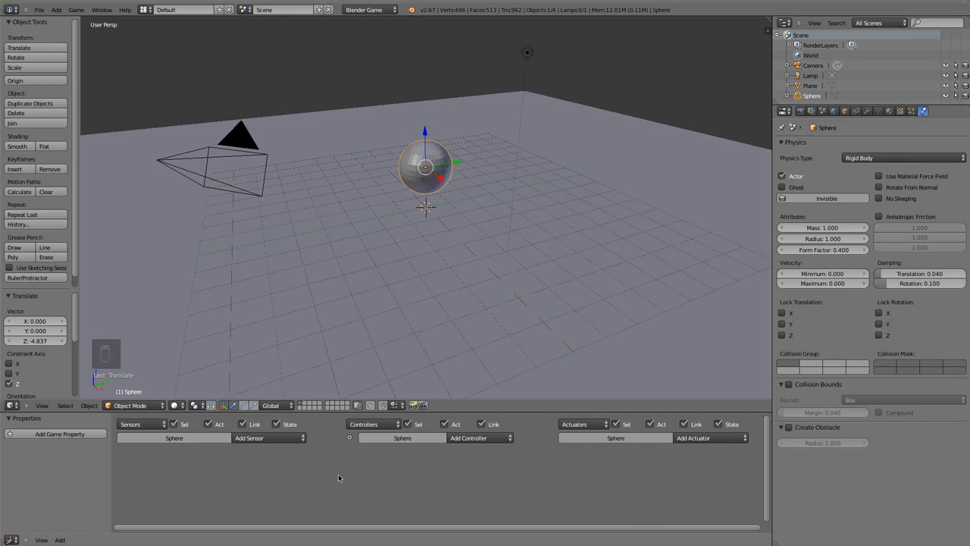
mouse_move(285, 476)
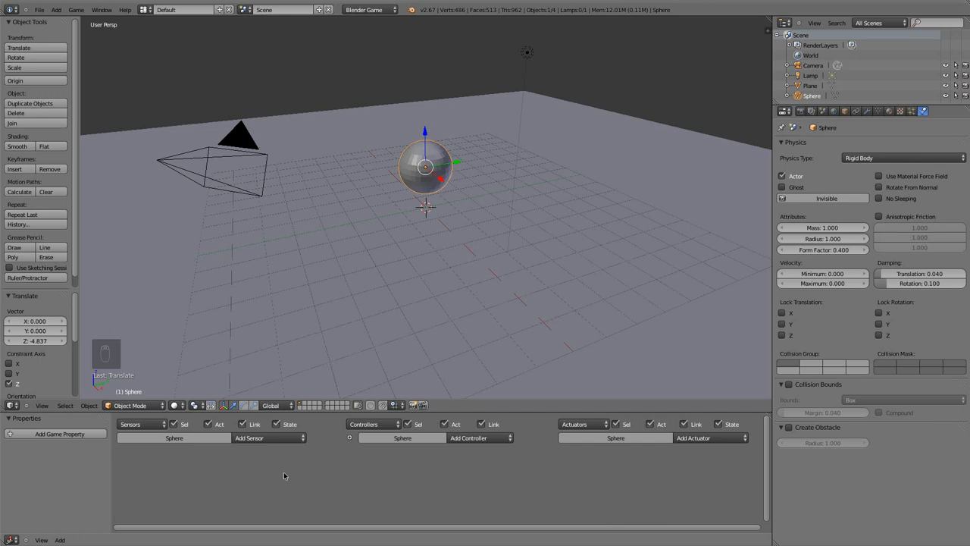
mouse_move(621, 454)
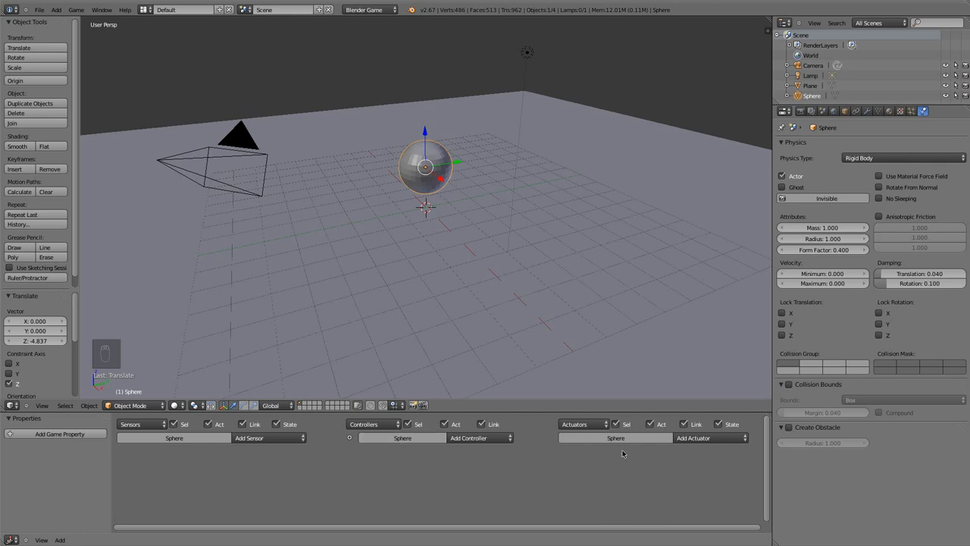
mouse_move(376, 485)
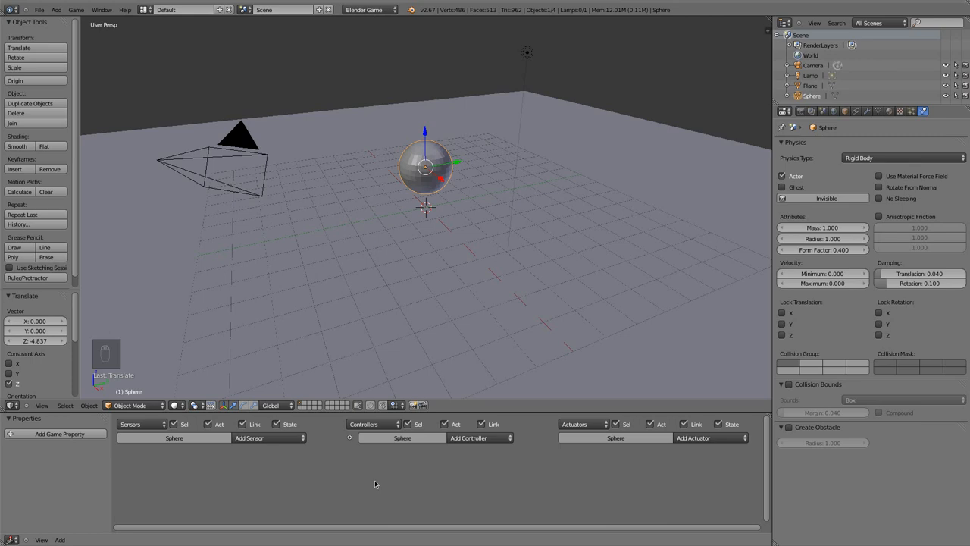
mouse_move(696, 418)
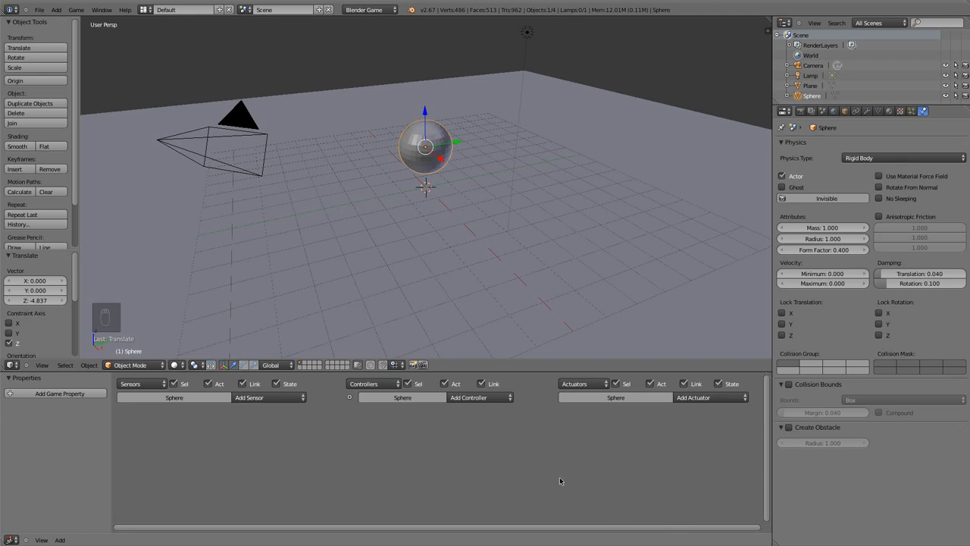
mouse_move(514, 479)
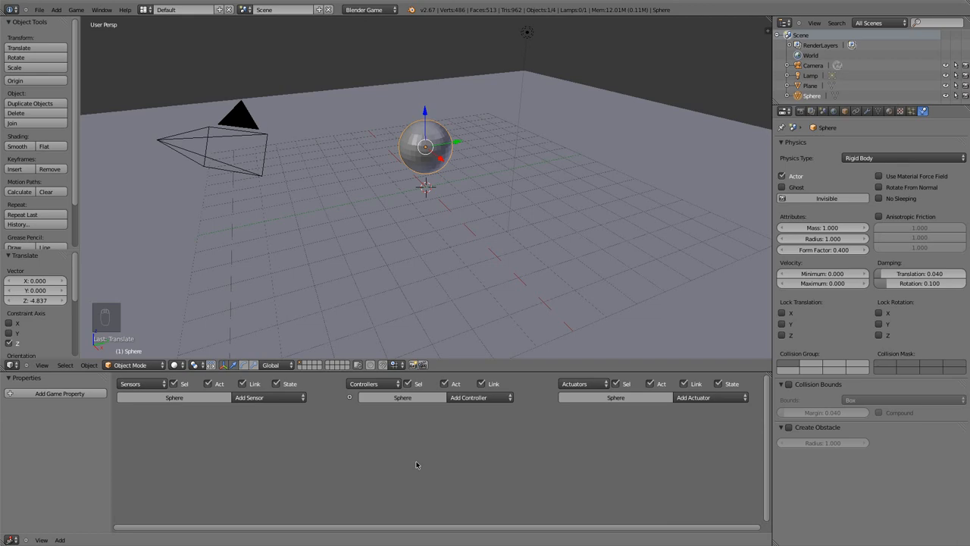
mouse_move(313, 443)
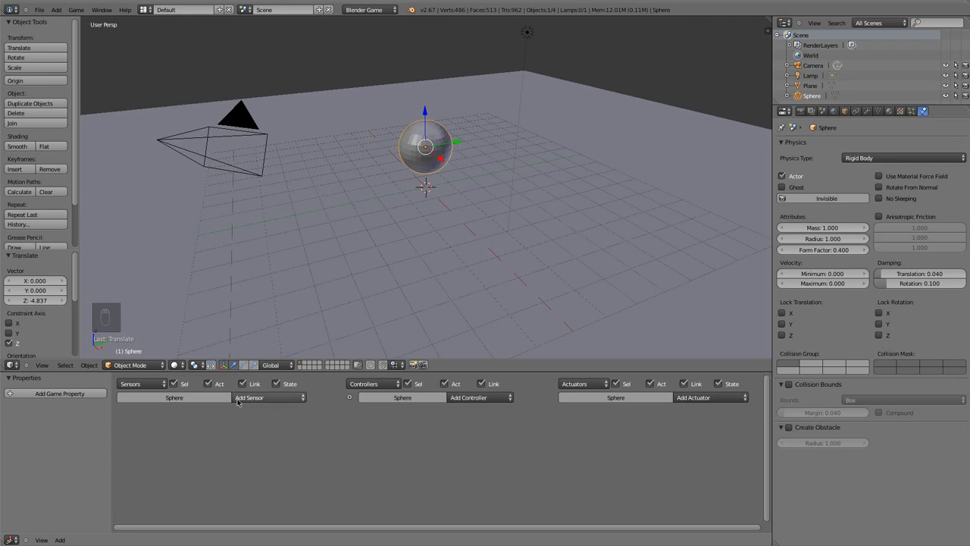
Step: Add a Keyboard sensor to the sphere listening for the W key
click(265, 397)
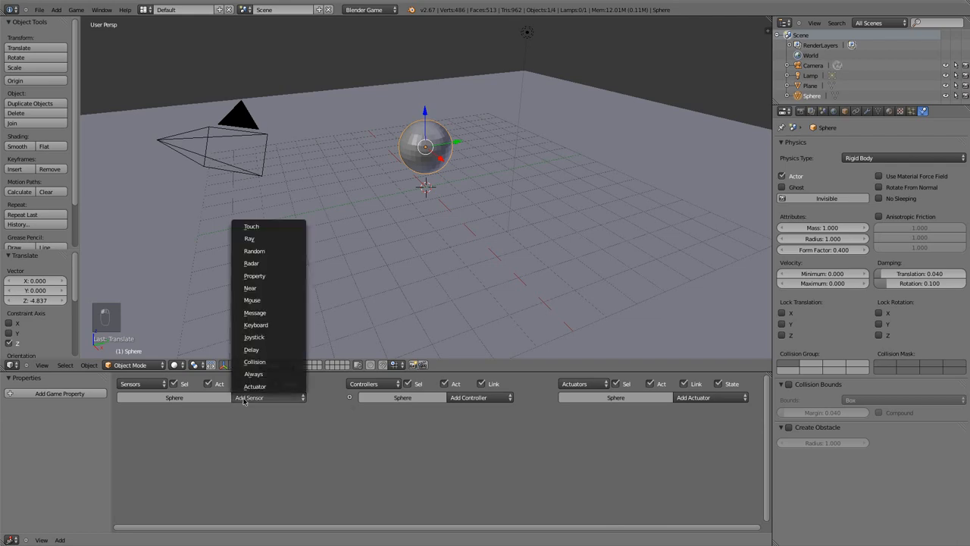
click(255, 324)
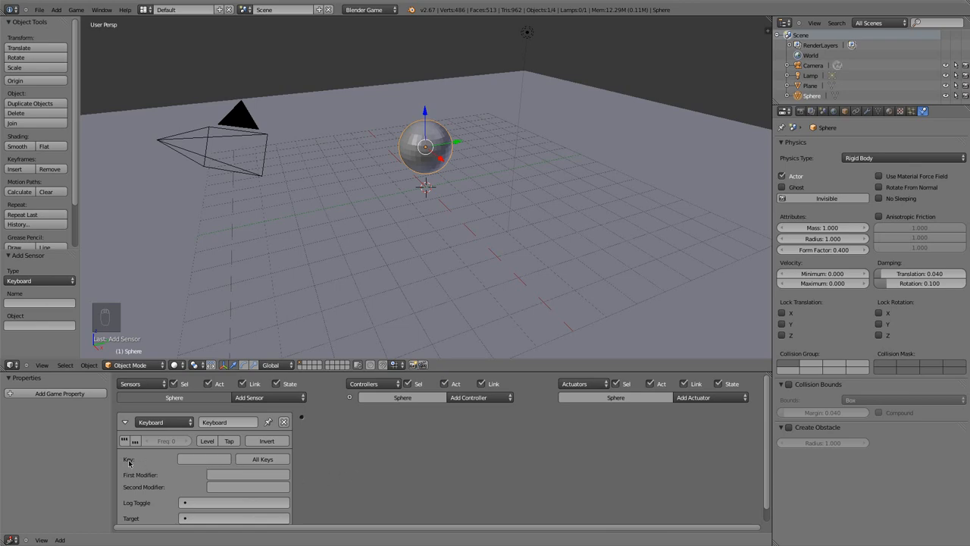
click(203, 457)
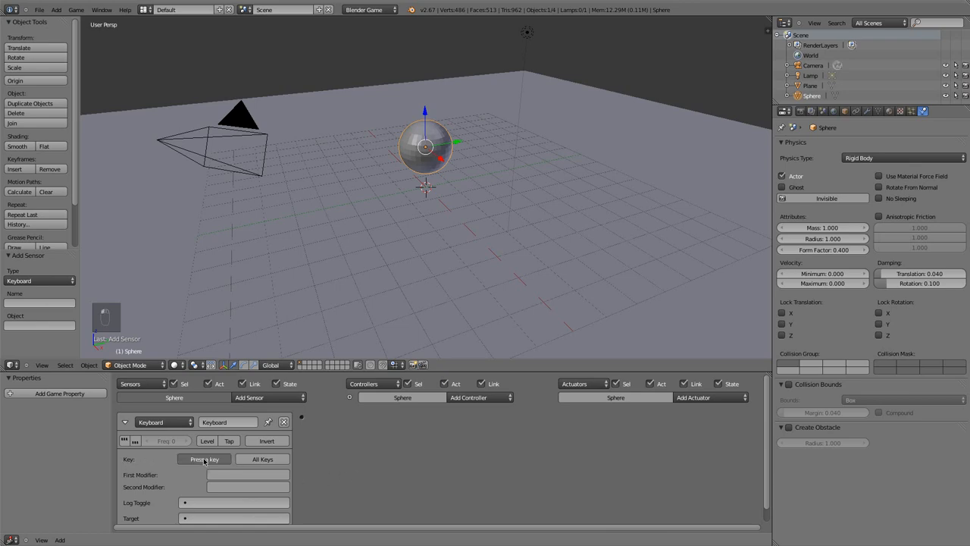
click(203, 458)
text(W)
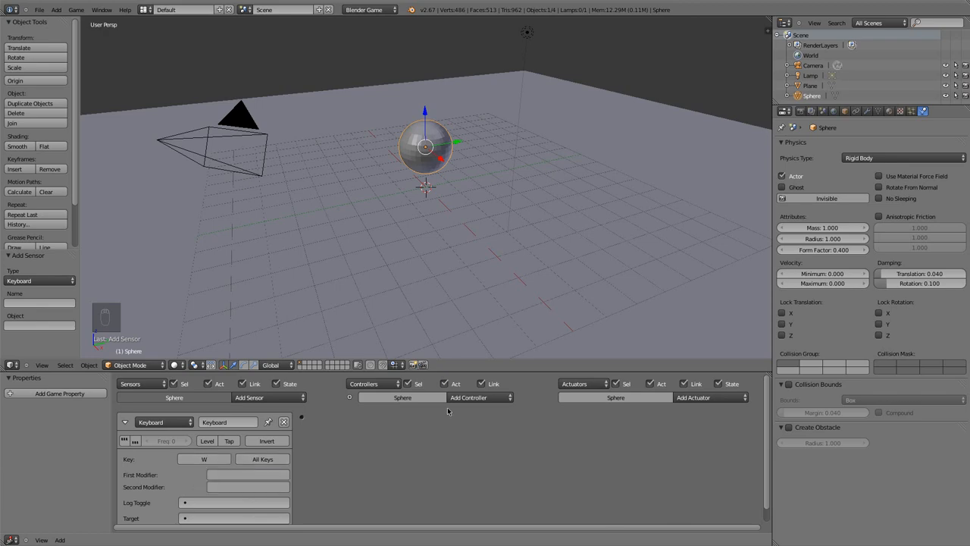
Step: Add an And controller linked from the sensor and a Motion actuator
click(480, 397)
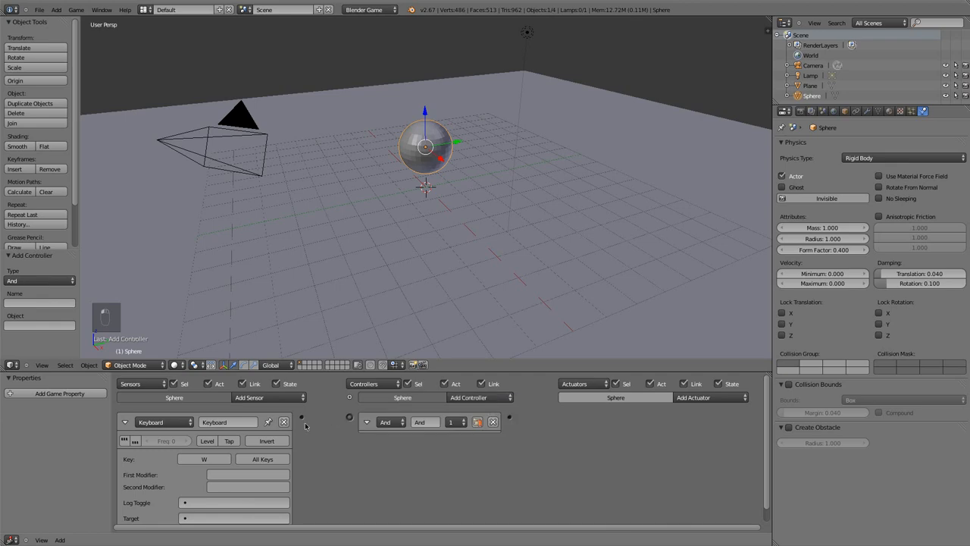
drag(302, 417, 349, 417)
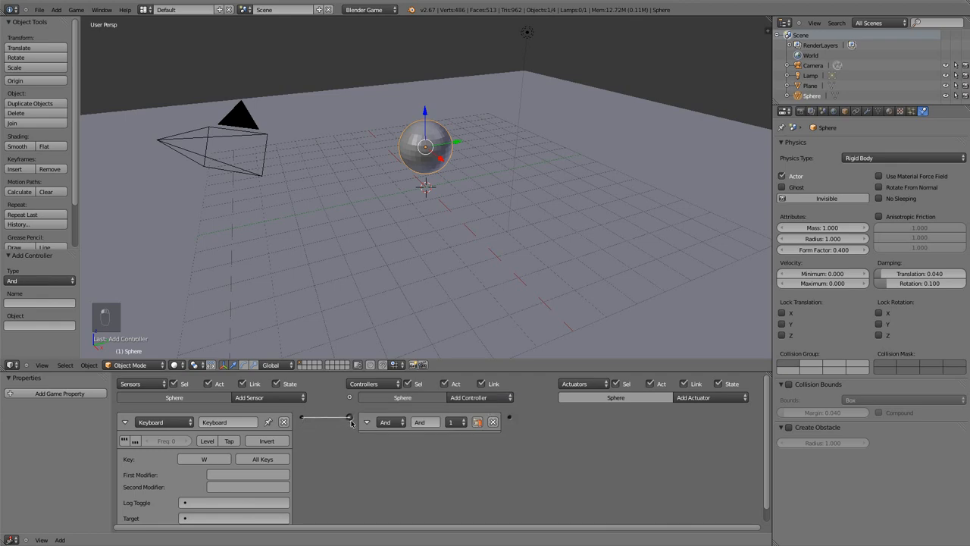
click(709, 397)
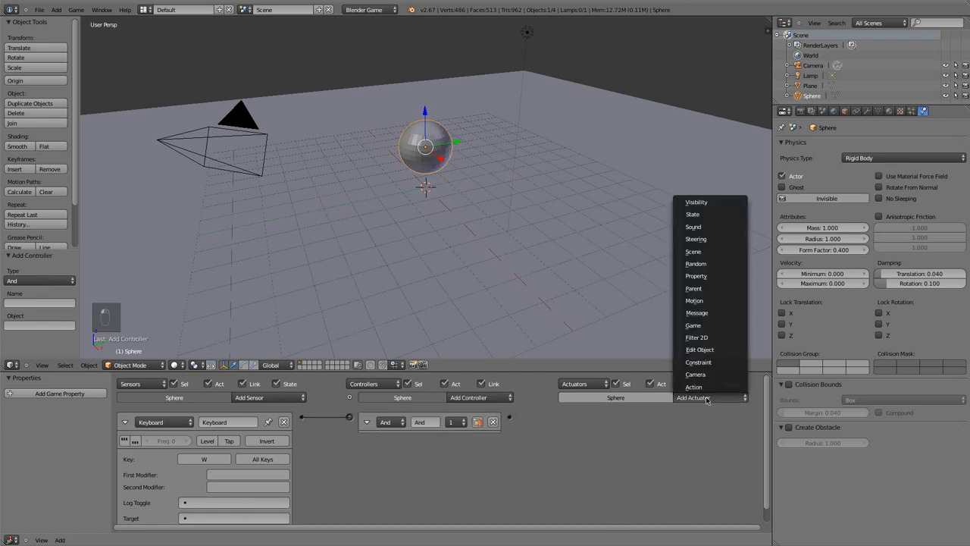
mouse_move(707, 300)
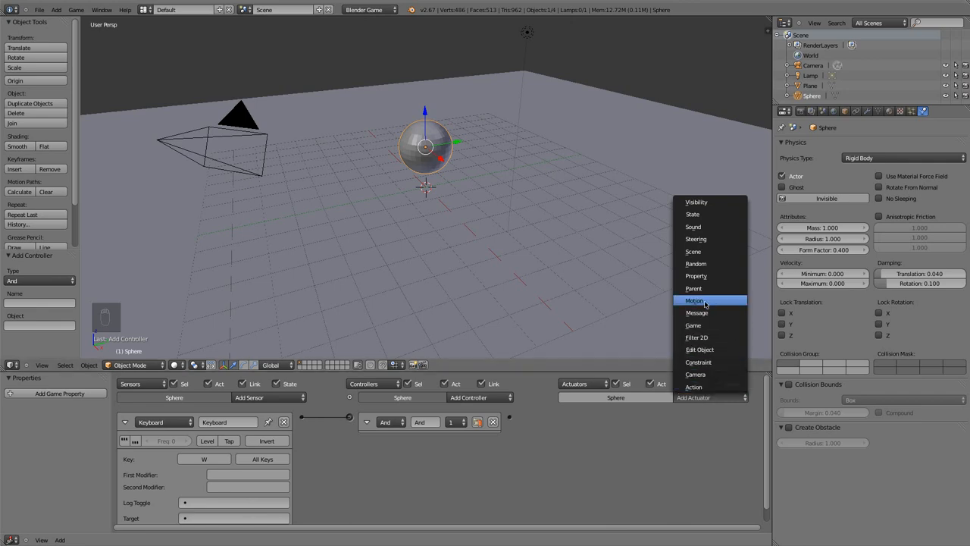
click(694, 300)
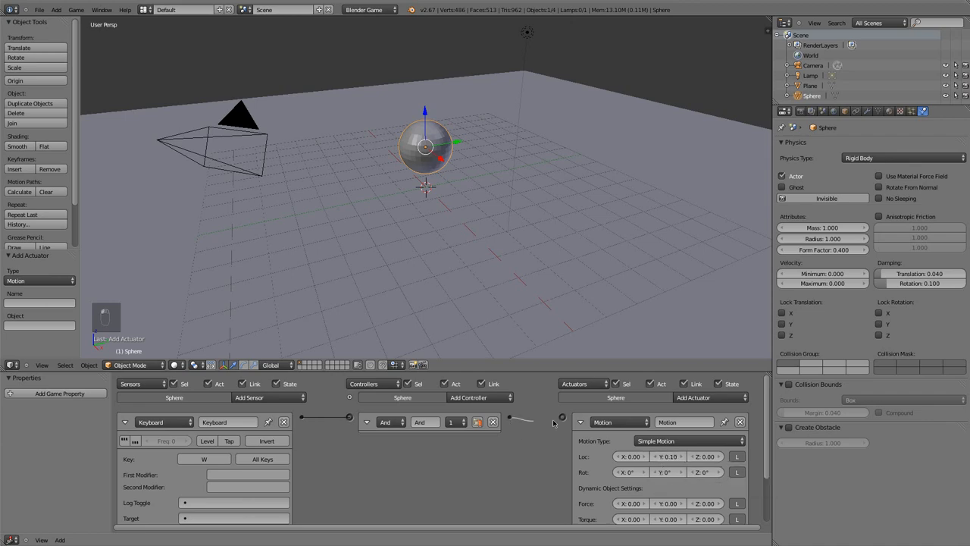
mouse_move(655, 461)
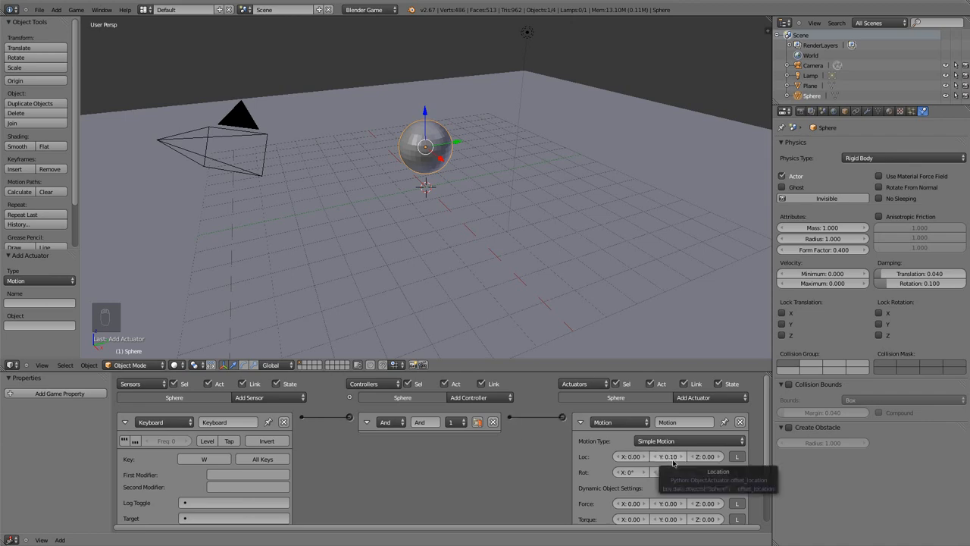
mouse_move(539, 255)
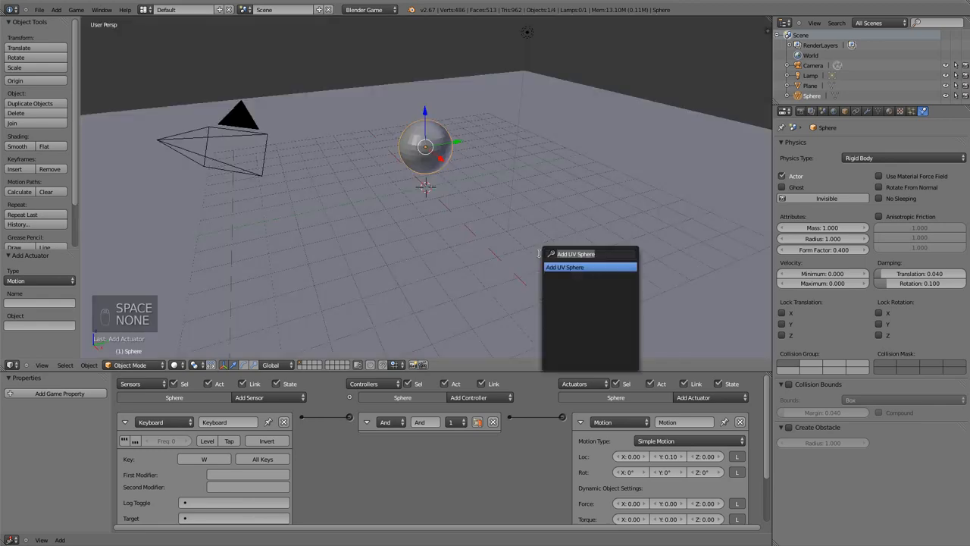
Step: Add a cube and move it toward the far edge of the floor as a wall
text(cube)
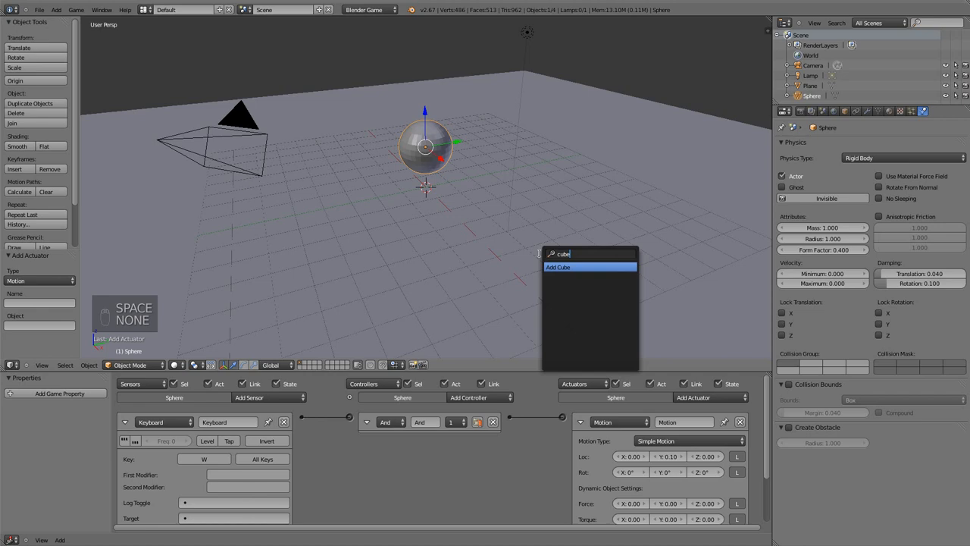
click(558, 267)
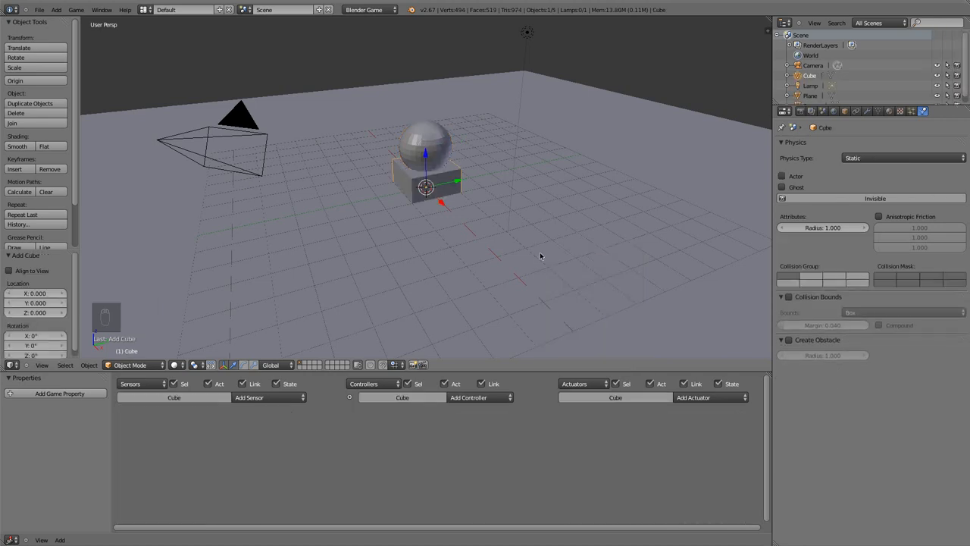
key(g)
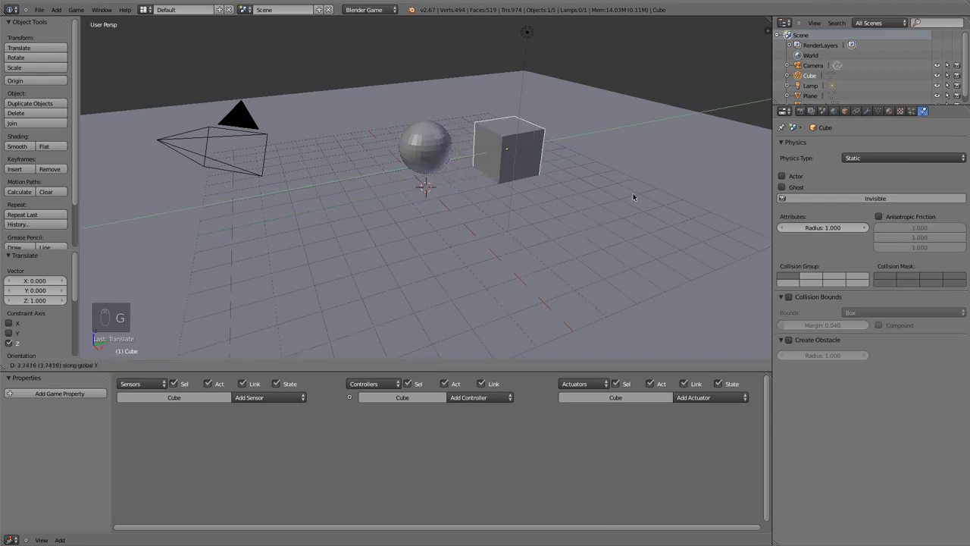
drag(508, 149, 610, 129)
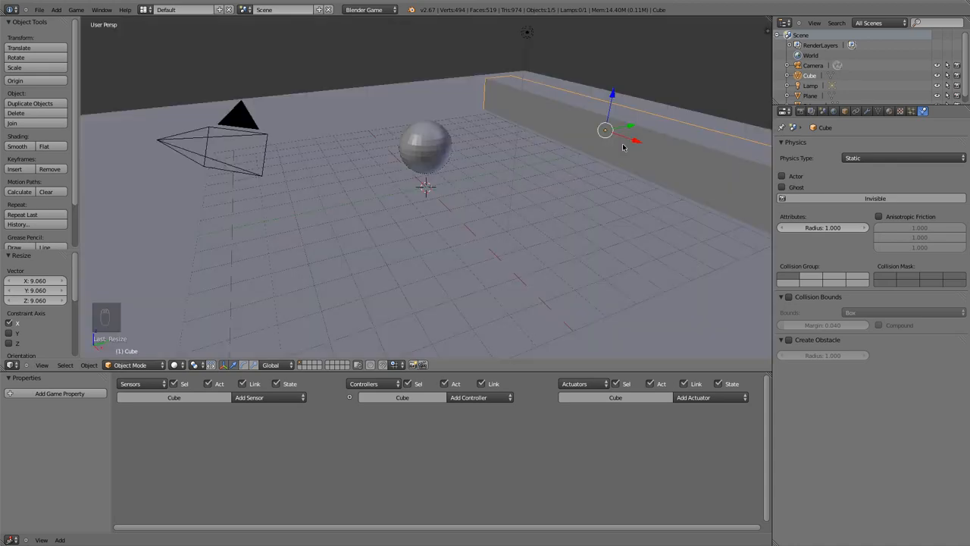
mouse_move(409, 137)
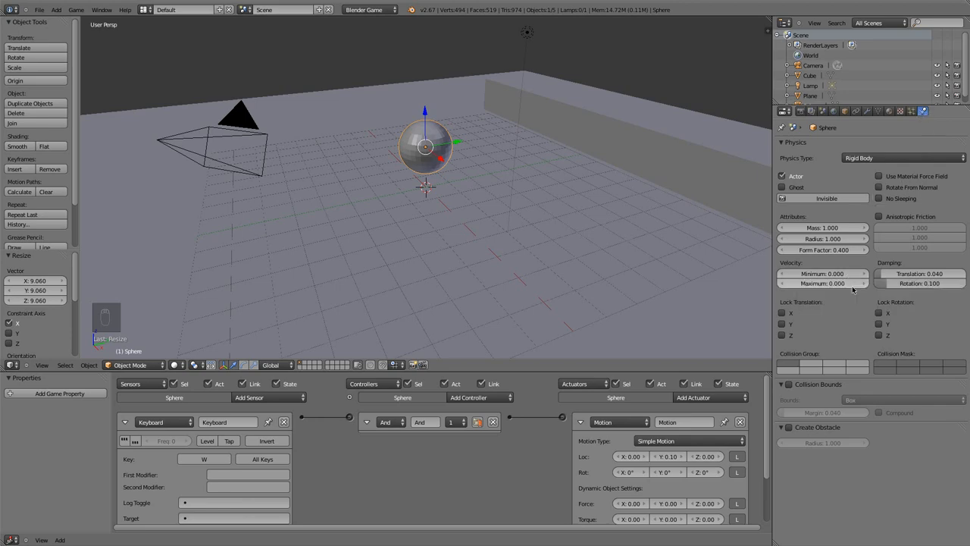
Step: Enable collision bounds for the rigid-body sphere
click(785, 385)
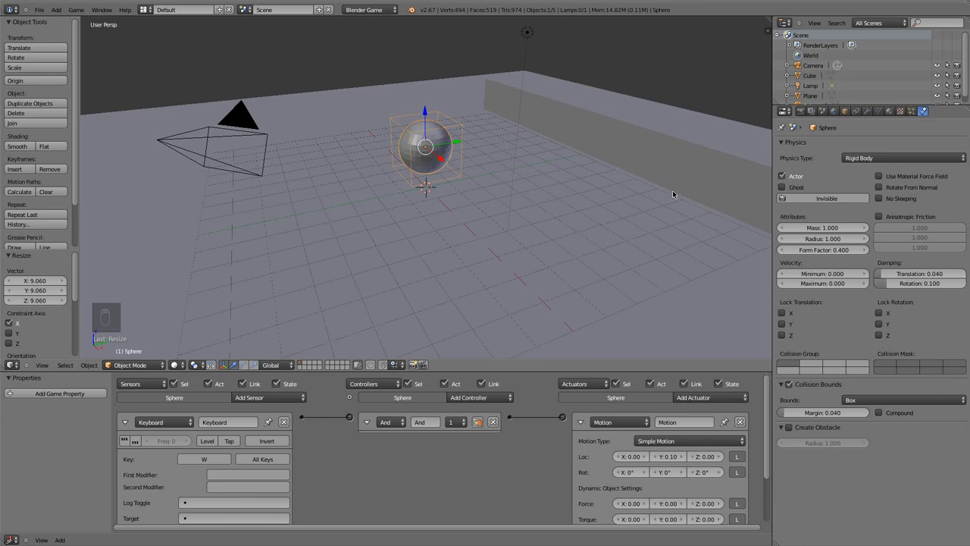
mouse_move(411, 117)
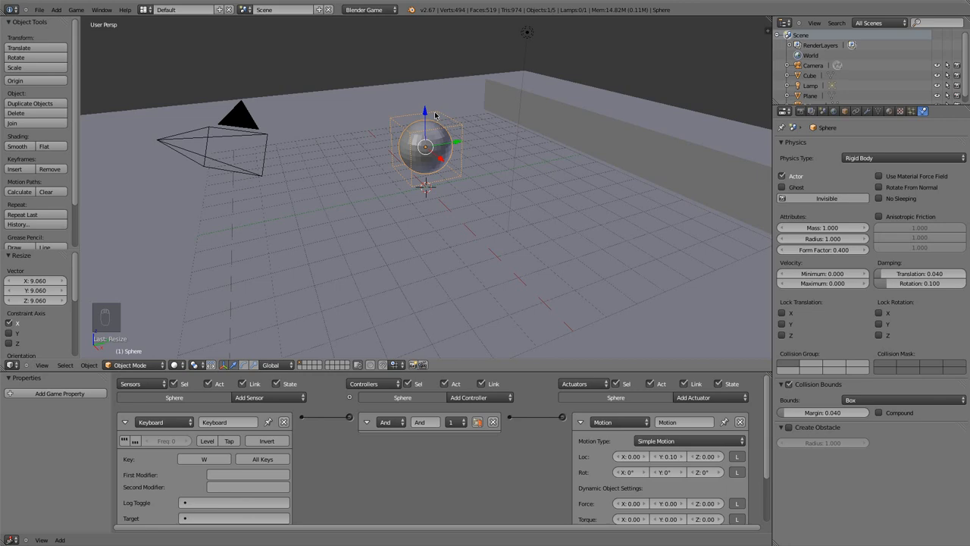
mouse_move(411, 72)
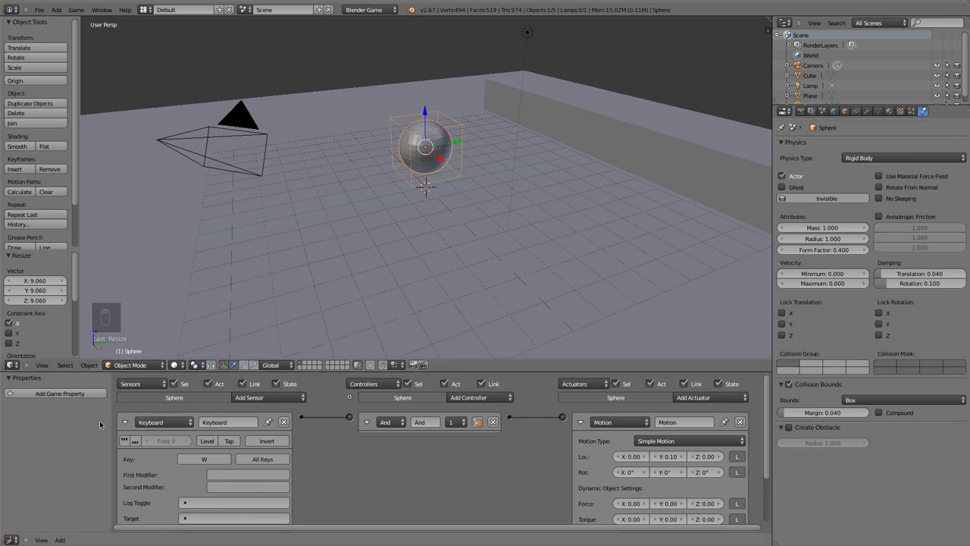
Step: Collapse the first bricks and add a Keyboard sensor on S with its own And controller and Motion actuator
click(125, 422)
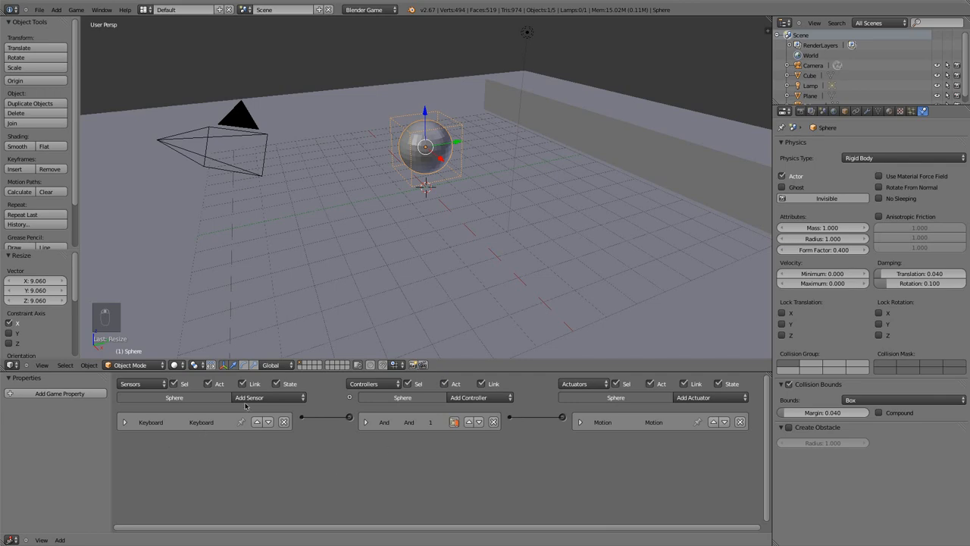
click(248, 397)
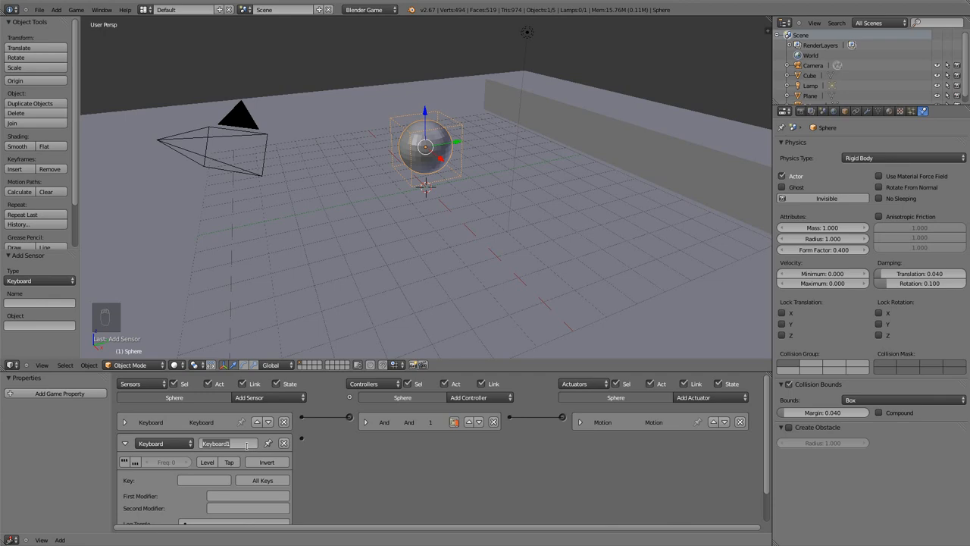
click(203, 479)
text(S)
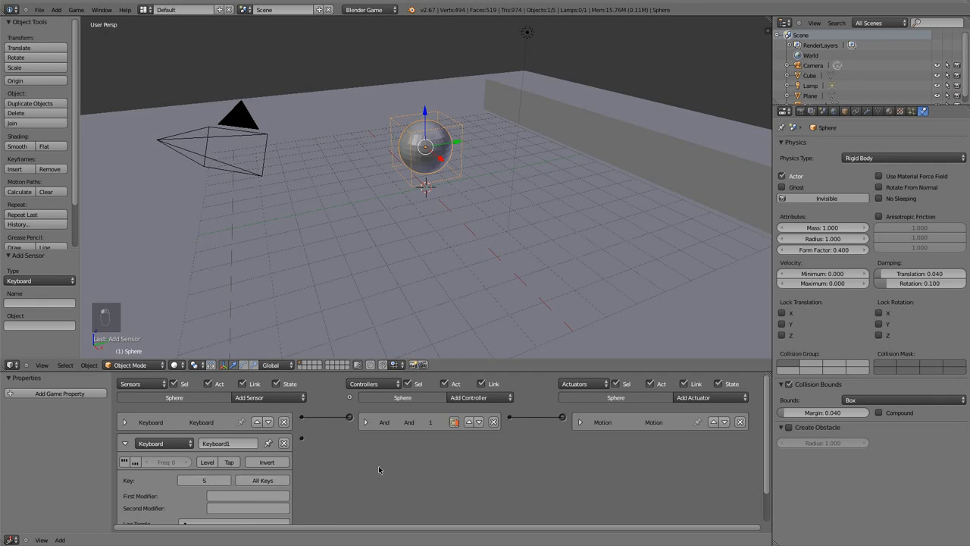
mouse_move(376, 470)
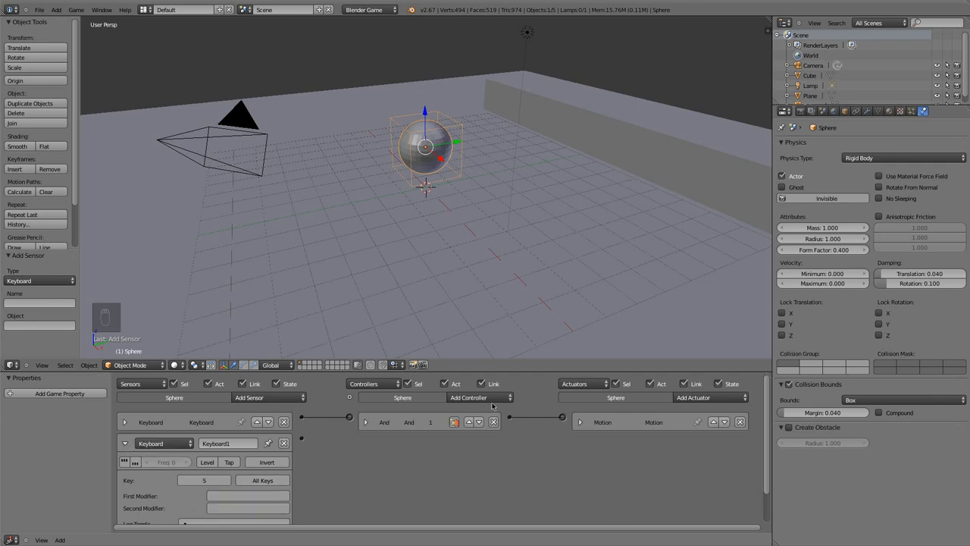
click(480, 397)
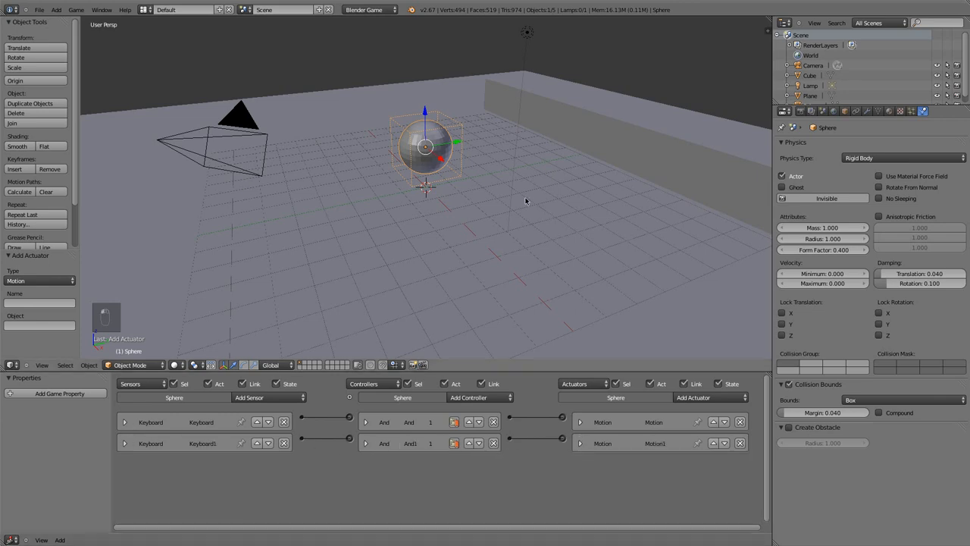
click(576, 443)
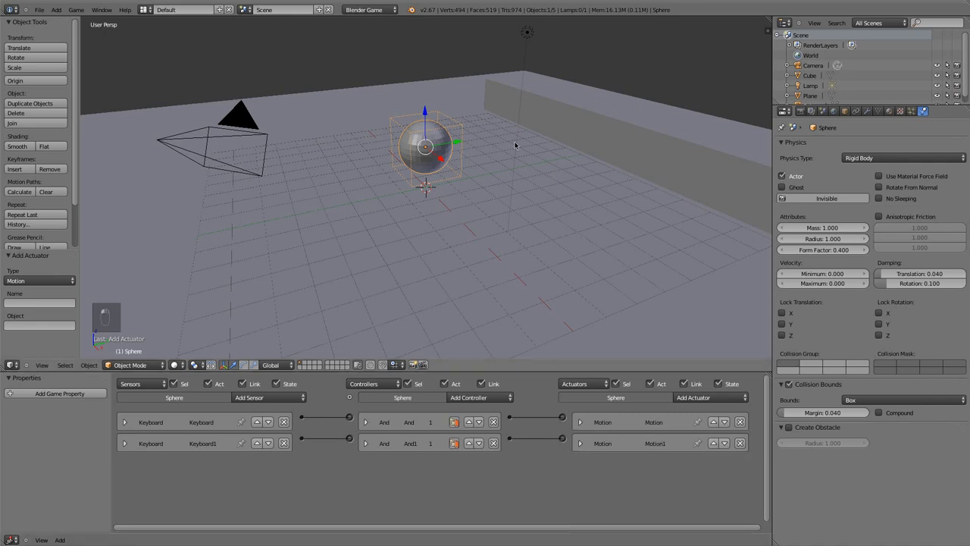
mouse_move(469, 205)
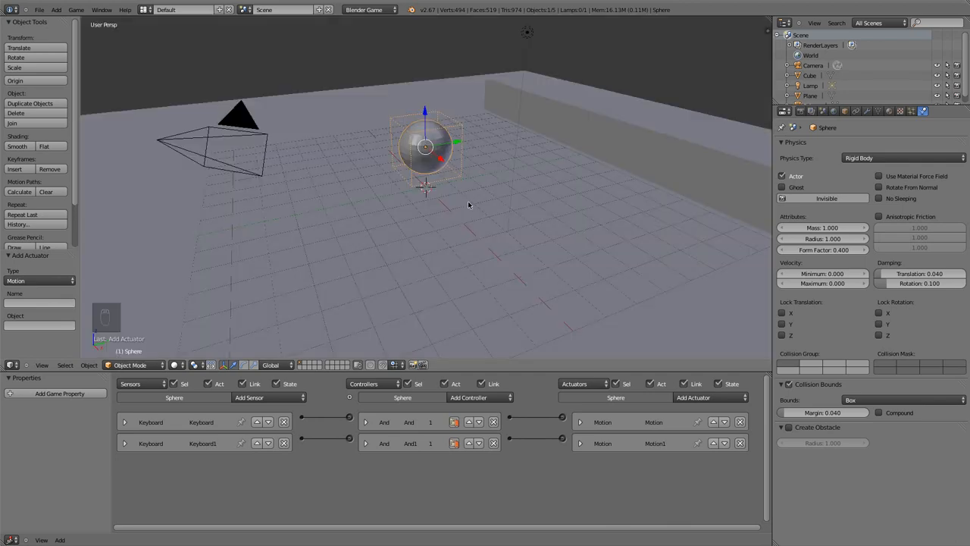
Step: Add a third Keyboard sensor on A with a third And controller and Motion actuator
click(248, 398)
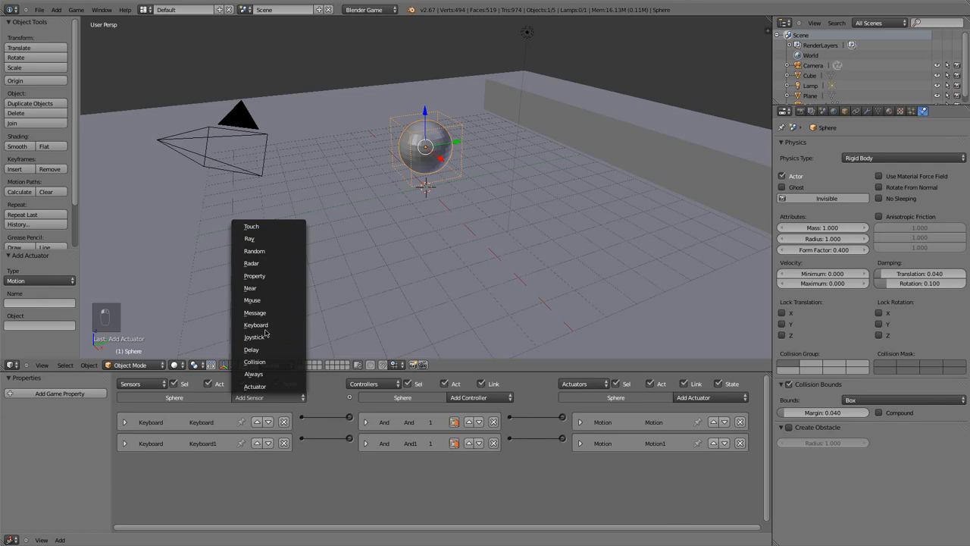
click(255, 325)
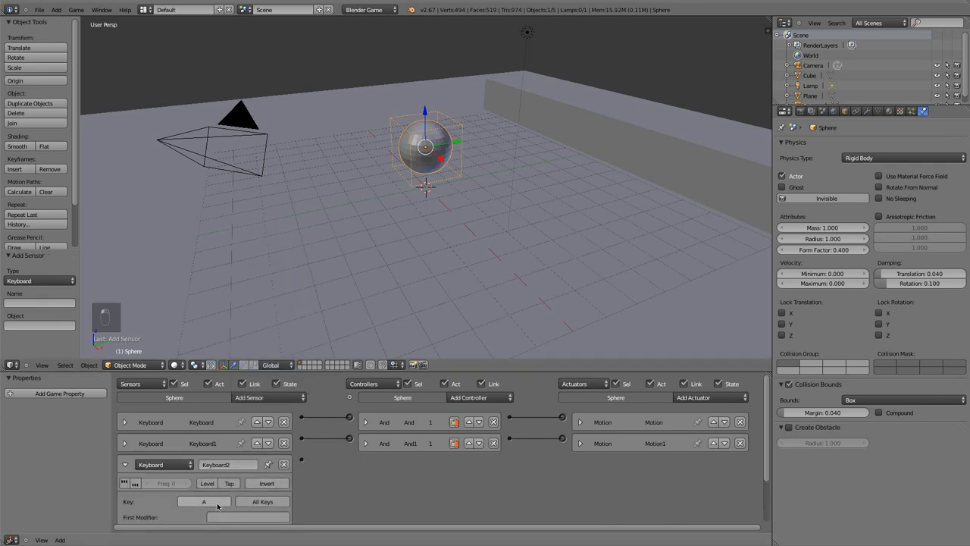
click(479, 397)
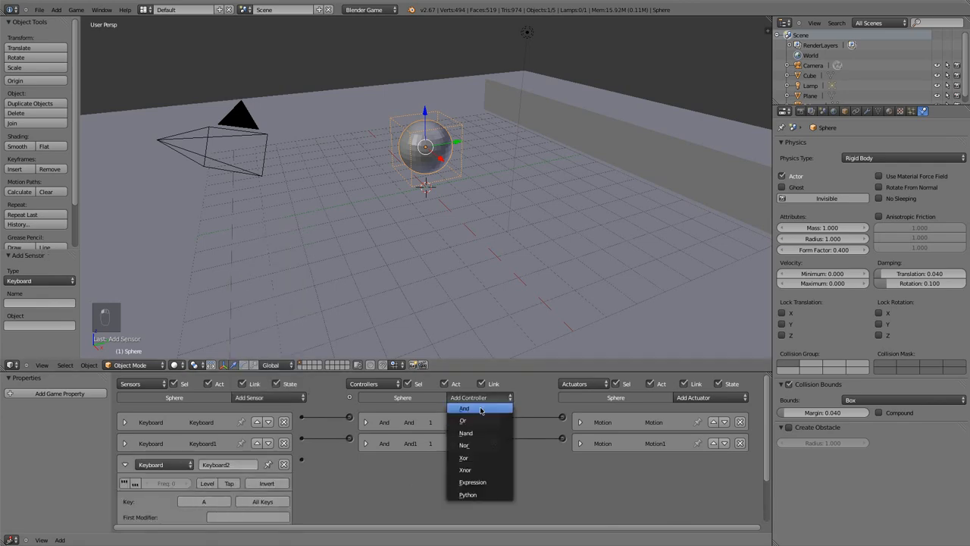
click(464, 408)
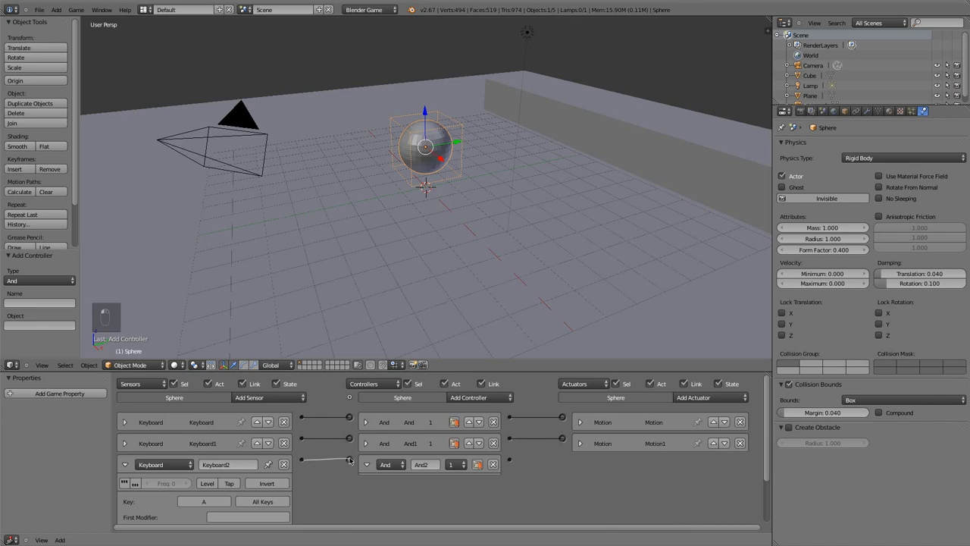
click(710, 397)
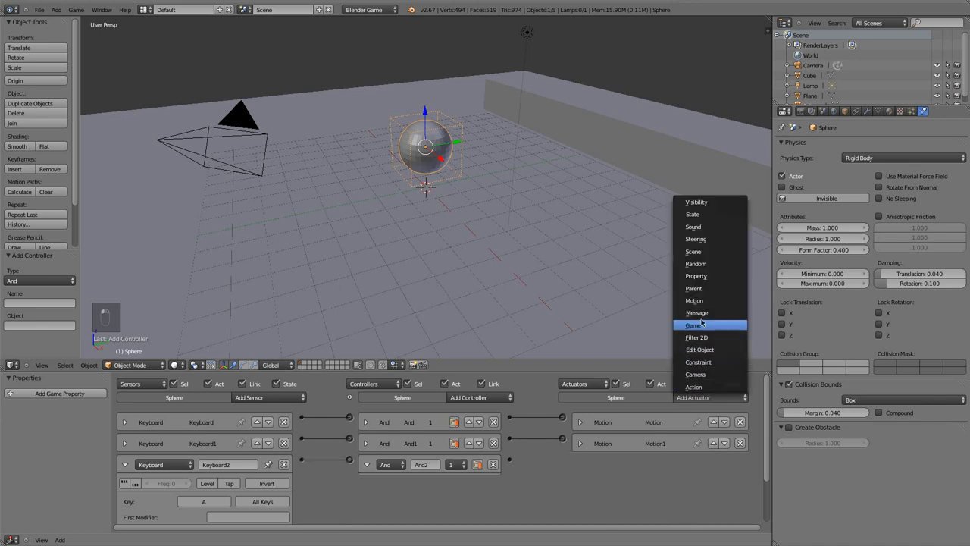
mouse_move(701, 387)
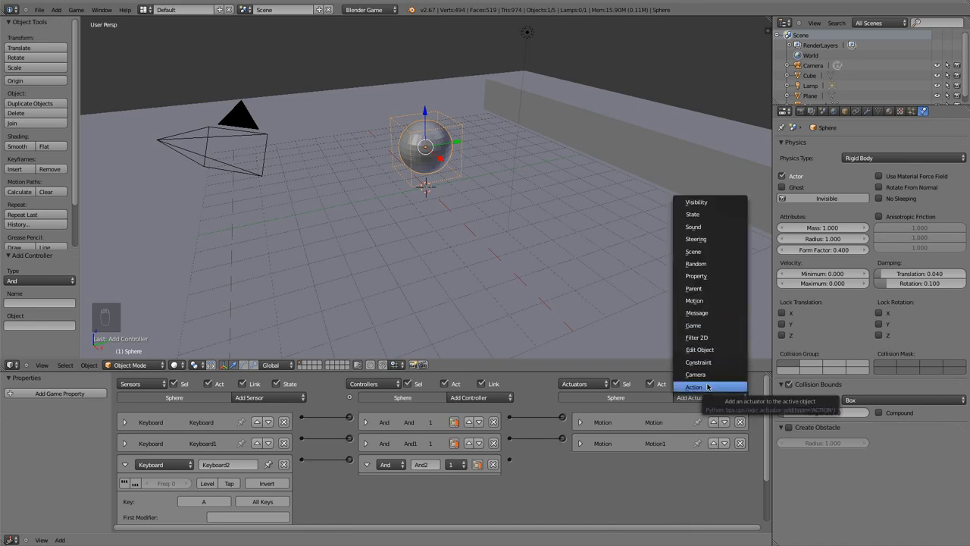
mouse_move(685, 387)
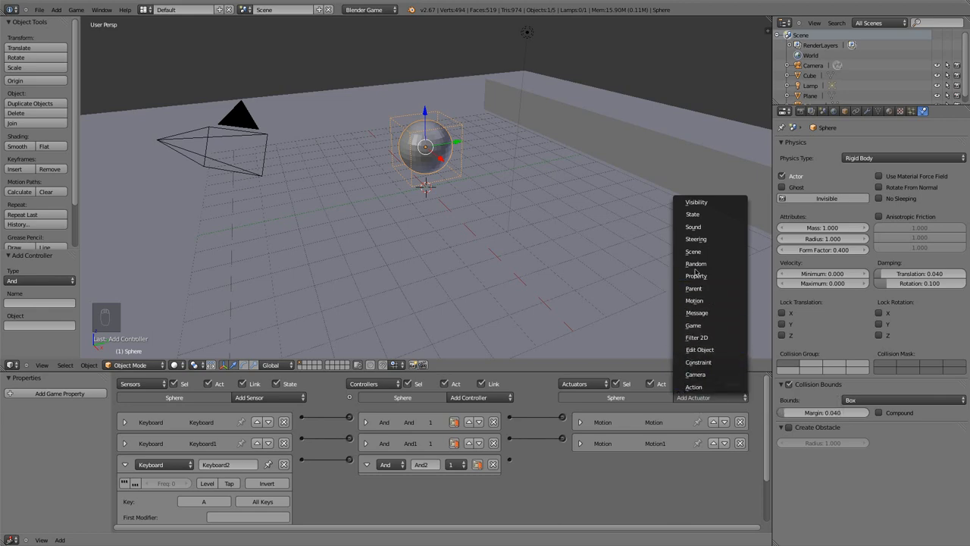
mouse_move(696, 373)
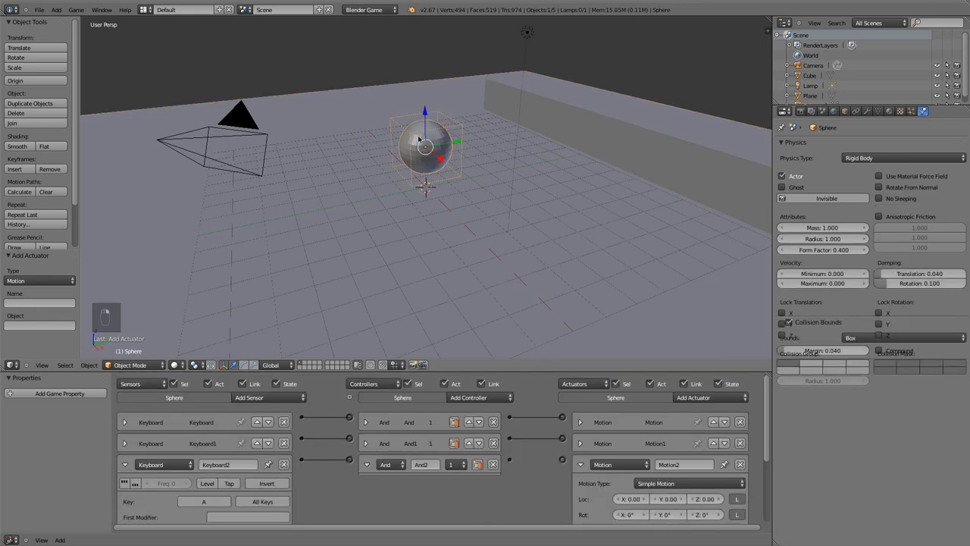
click(782, 323)
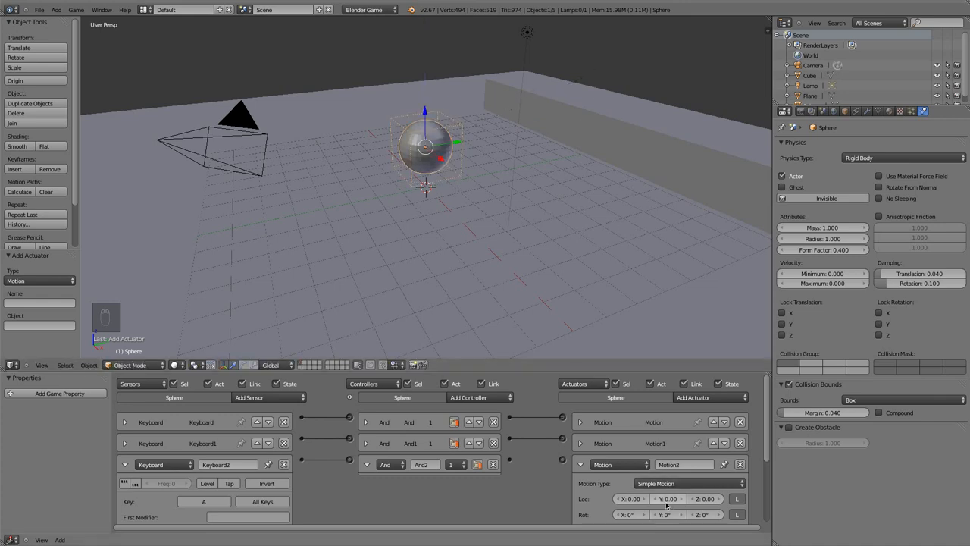
mouse_move(682, 506)
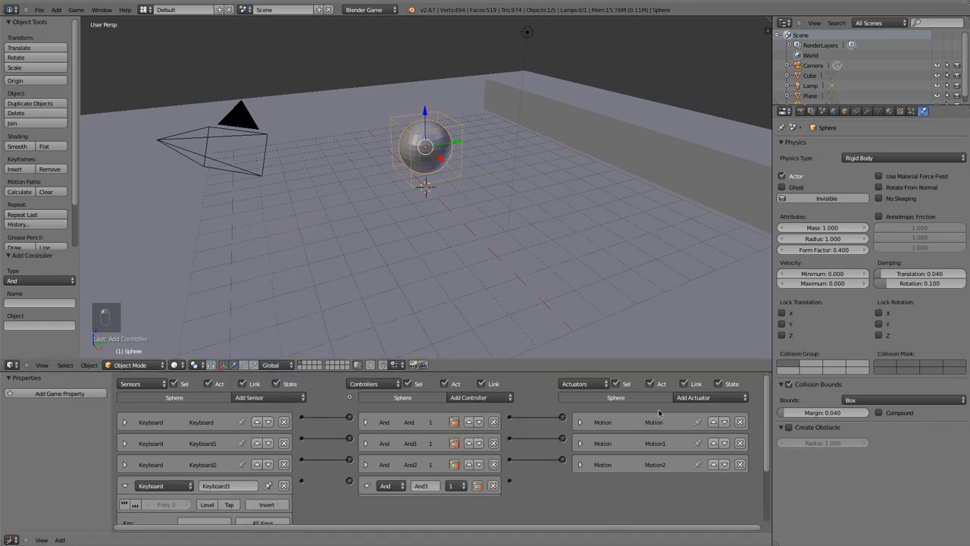
Step: Add a fourth Motion actuator and set the key for the fourth Keyboard sensor
click(709, 397)
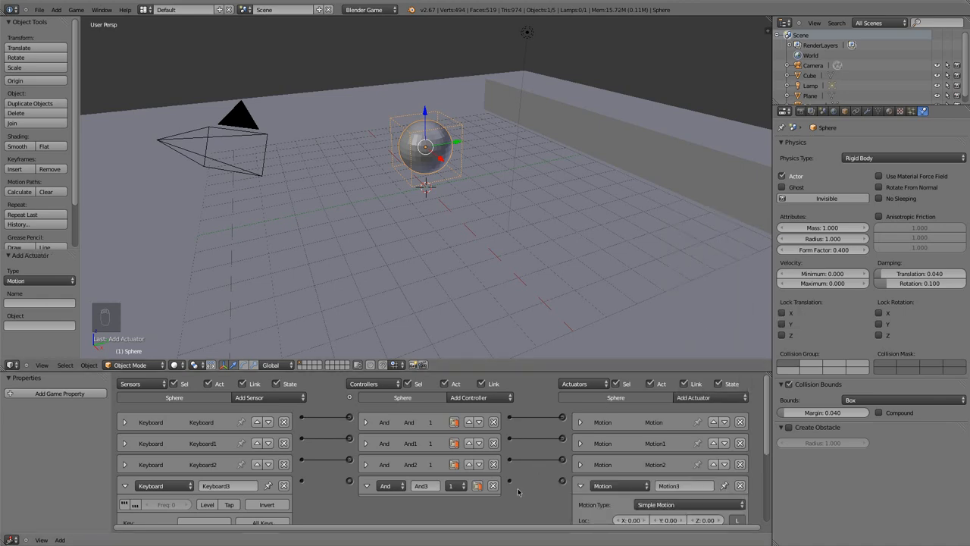
mouse_move(393, 508)
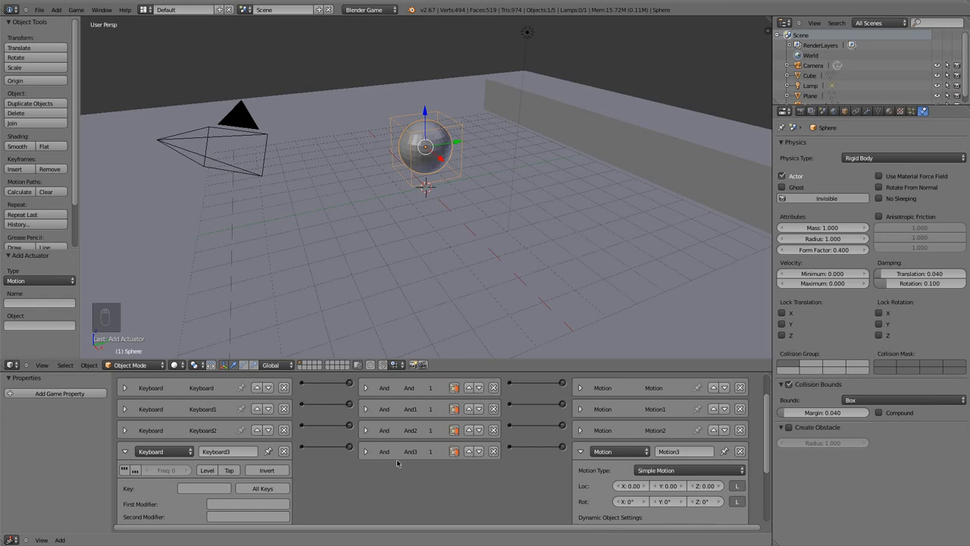
mouse_move(397, 464)
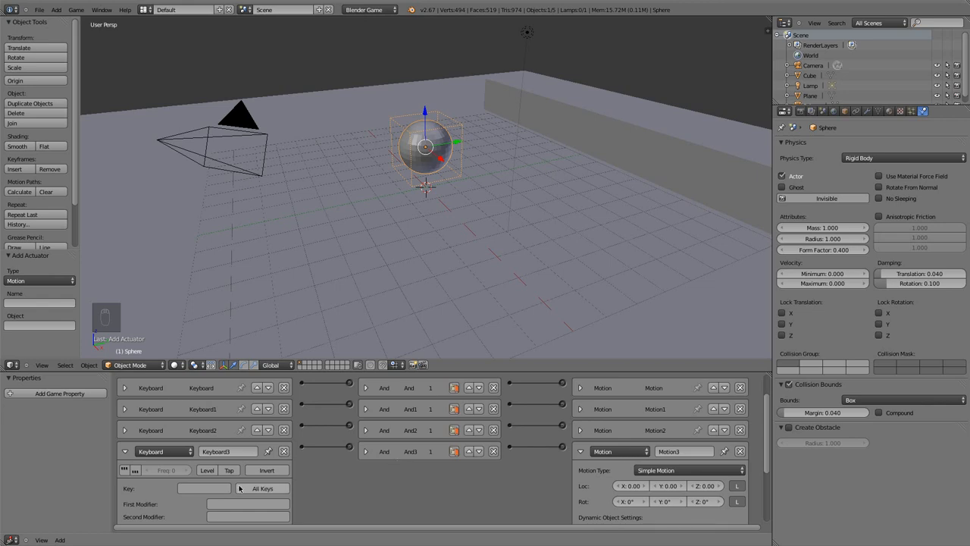
click(200, 488)
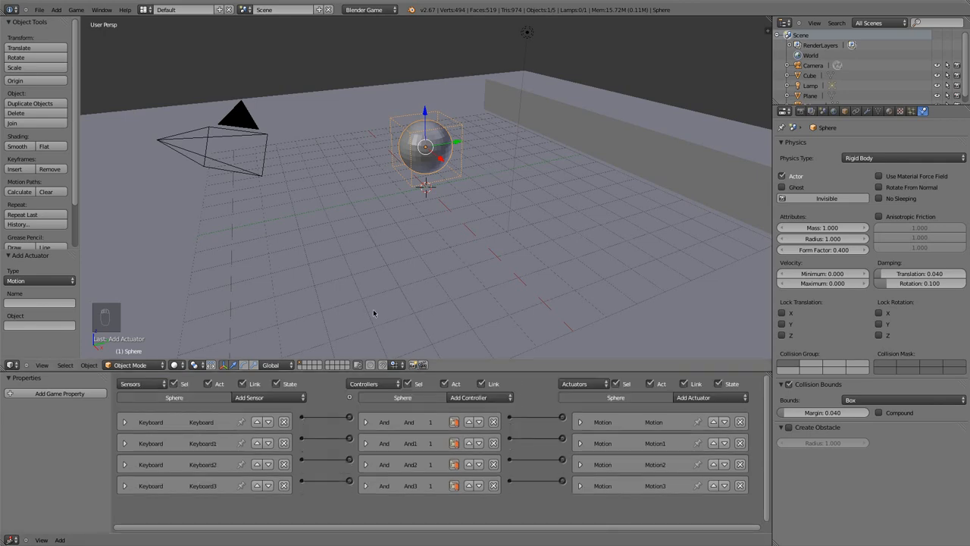
mouse_move(380, 188)
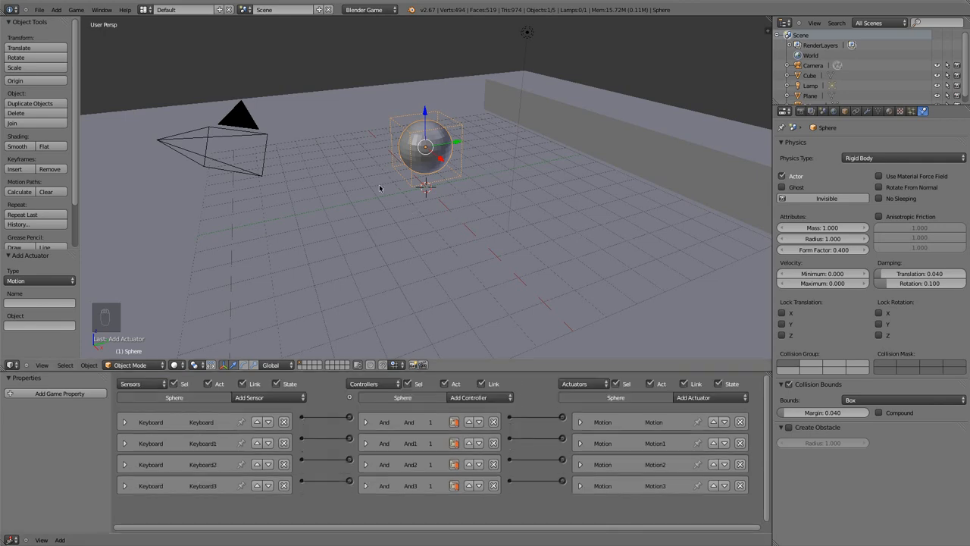
Step: Frame the sphere from the front and snap the camera to that view
key(KP_1)
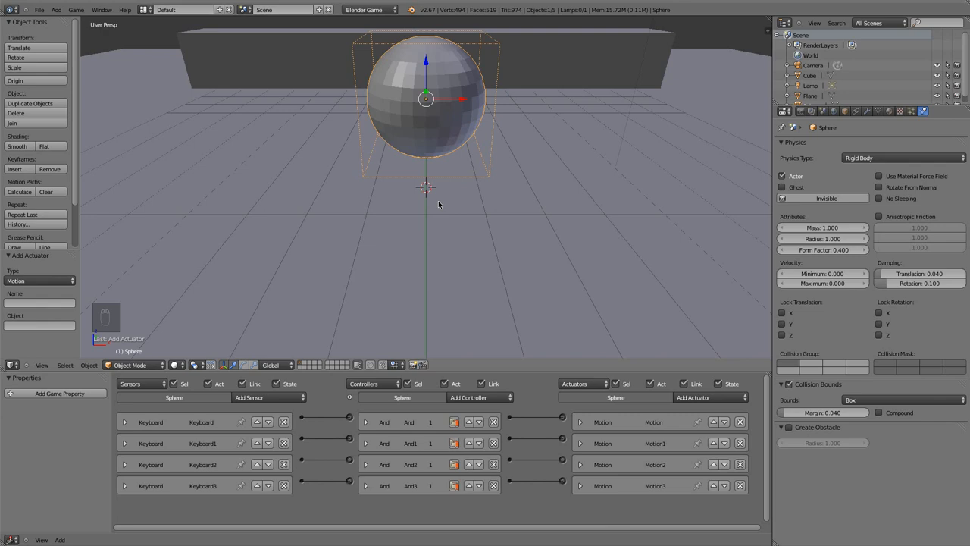
key(ctrl+alt+numpad0)
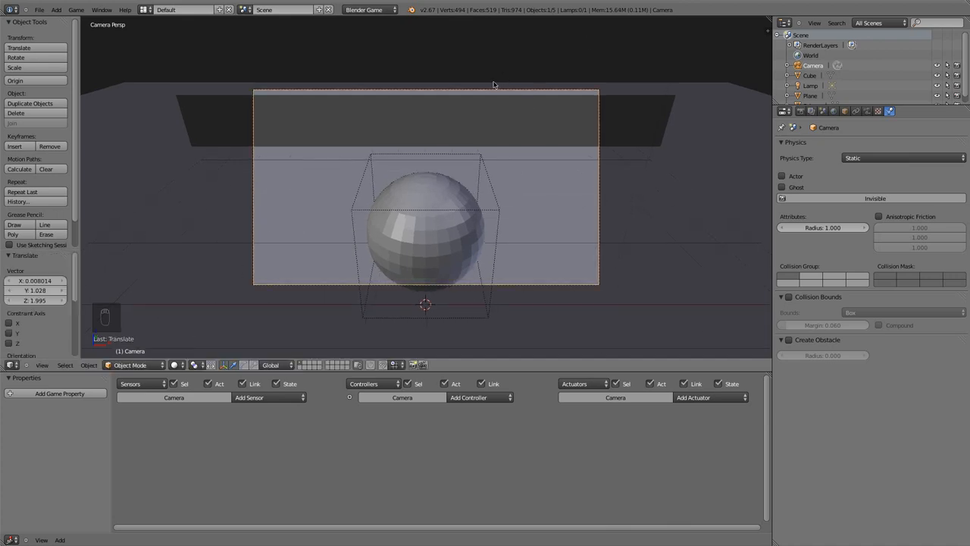
mouse_move(447, 176)
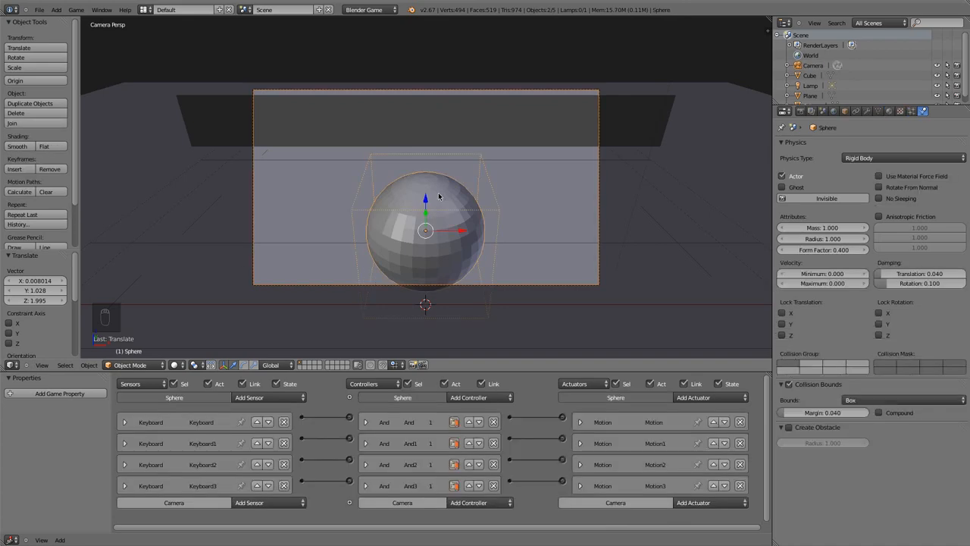
Step: Parent the camera to the sphere as an Object child so it follows the player
key(ctrl+p)
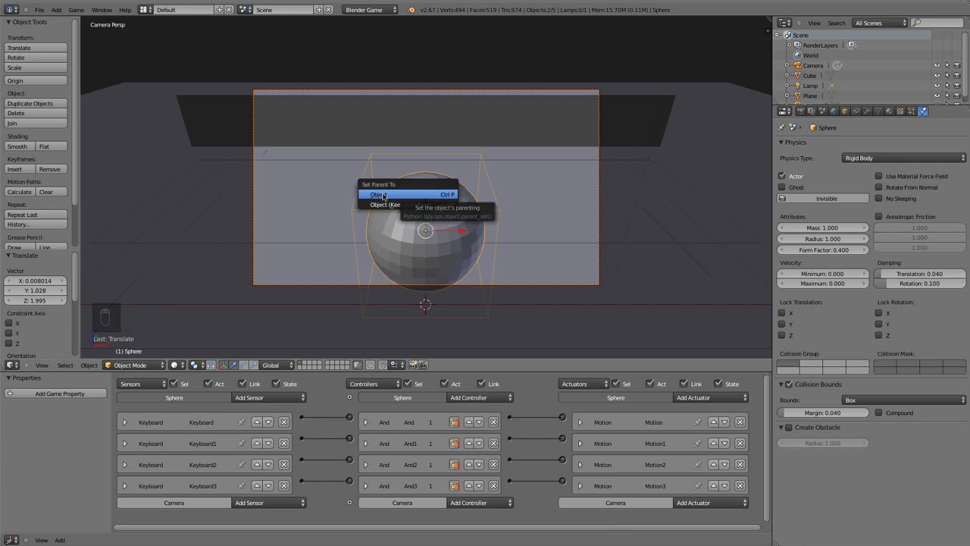
click(376, 194)
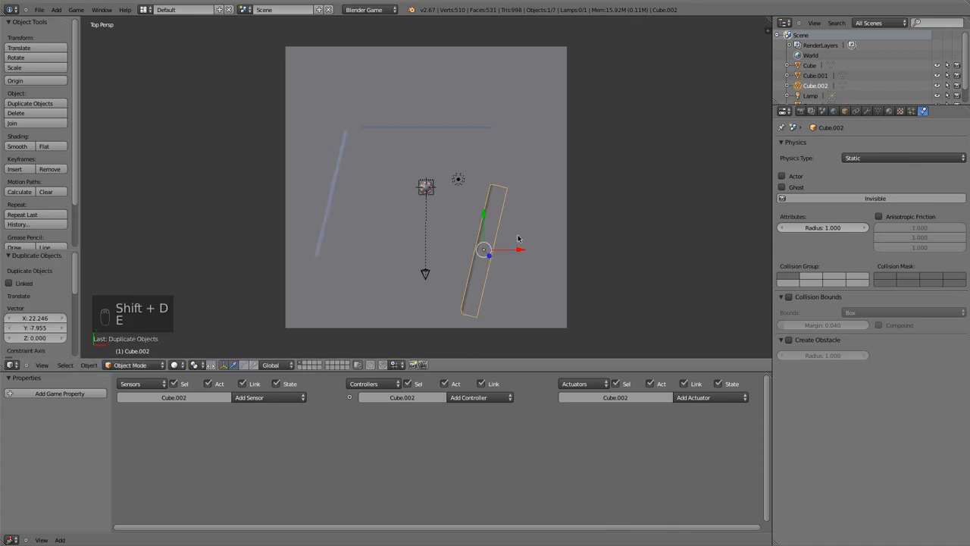
Step: Duplicate the wall cube and add another cube to border the floor with obstacles
key(r)
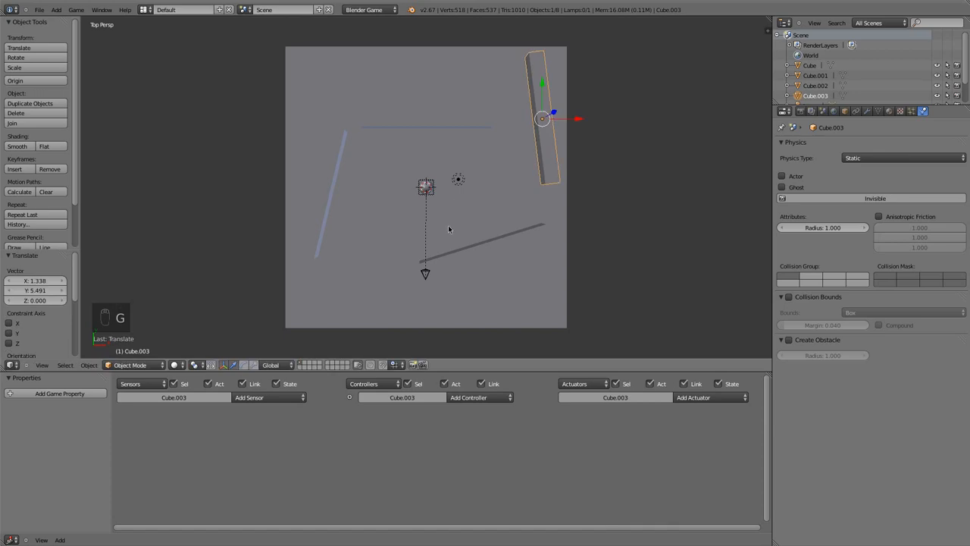
key(Space)
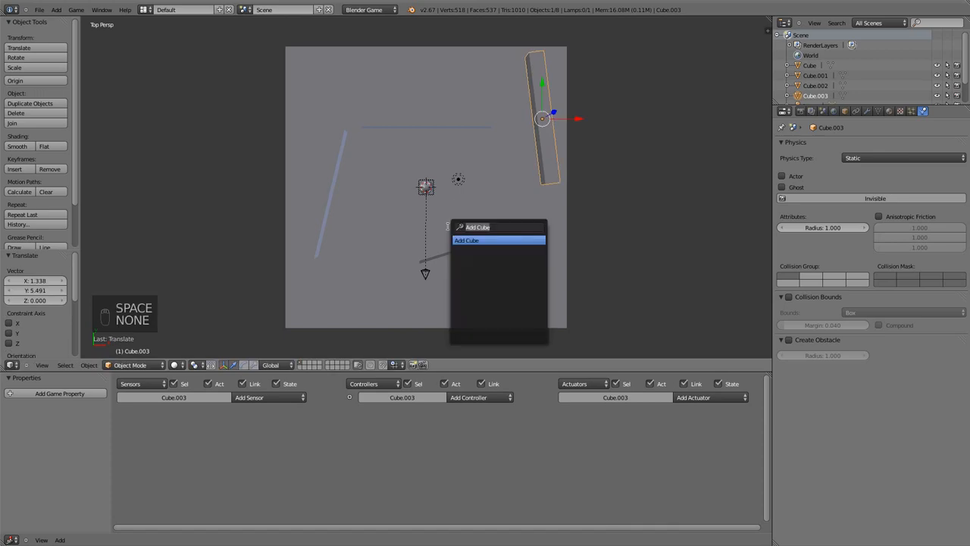
click(467, 239)
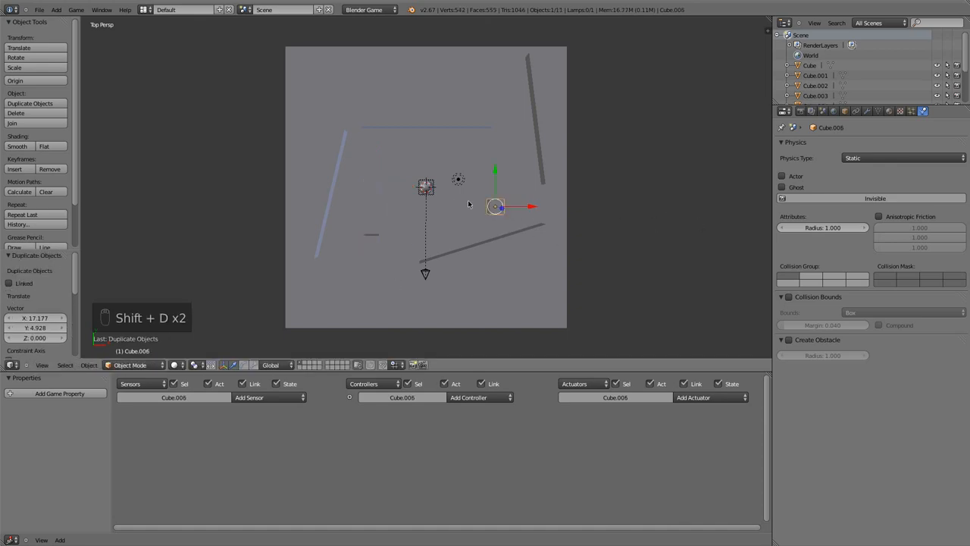
key(space)
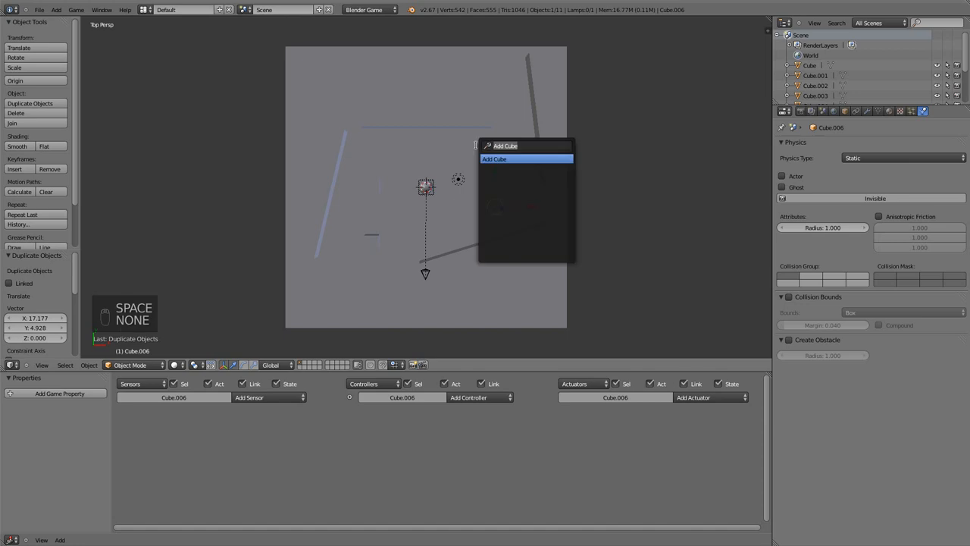
key(Escape)
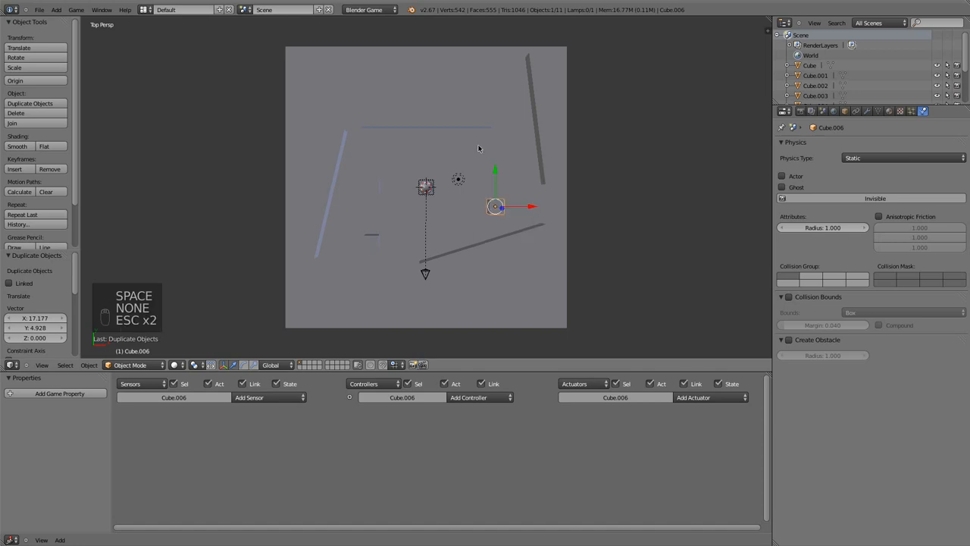
key(NUMPAD_0)
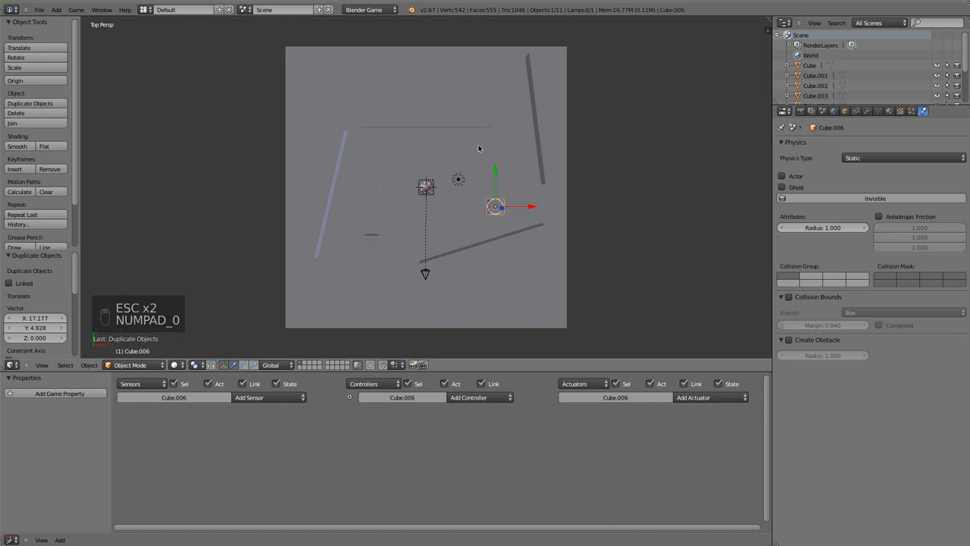
Step: View the level layout through the camera, sphere and walls ahead
key(KP_0)
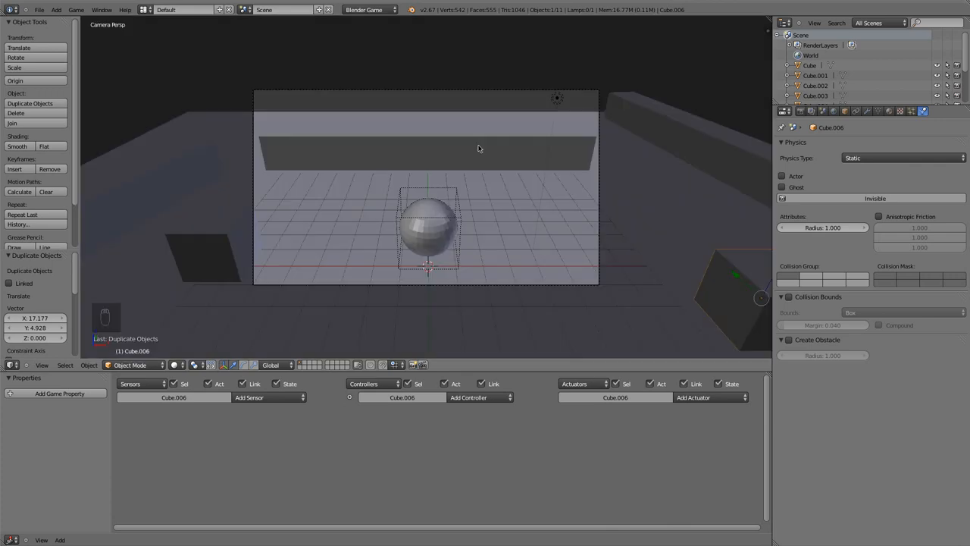
Step: Give the small cube beside the sphere Rigid Body physics so it can be pushed
click(218, 243)
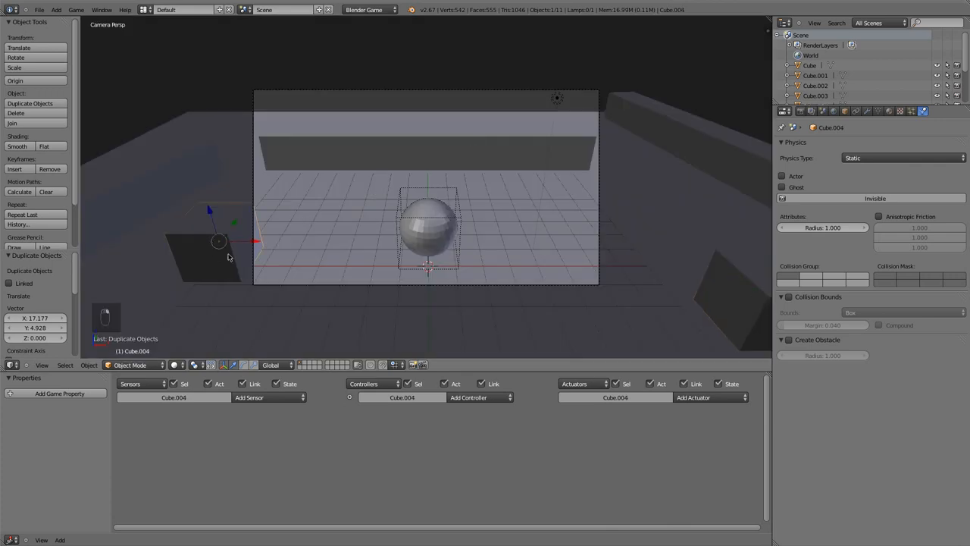
click(903, 158)
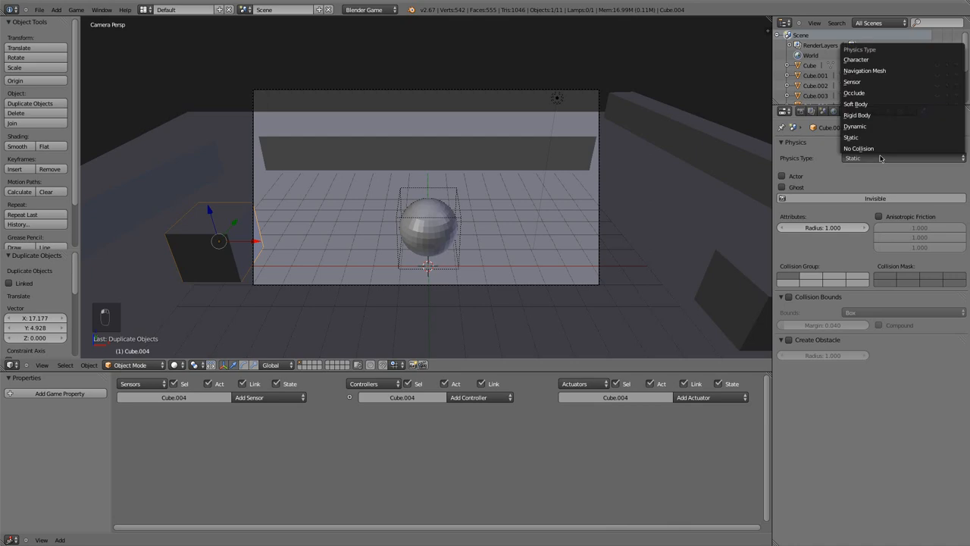
click(855, 115)
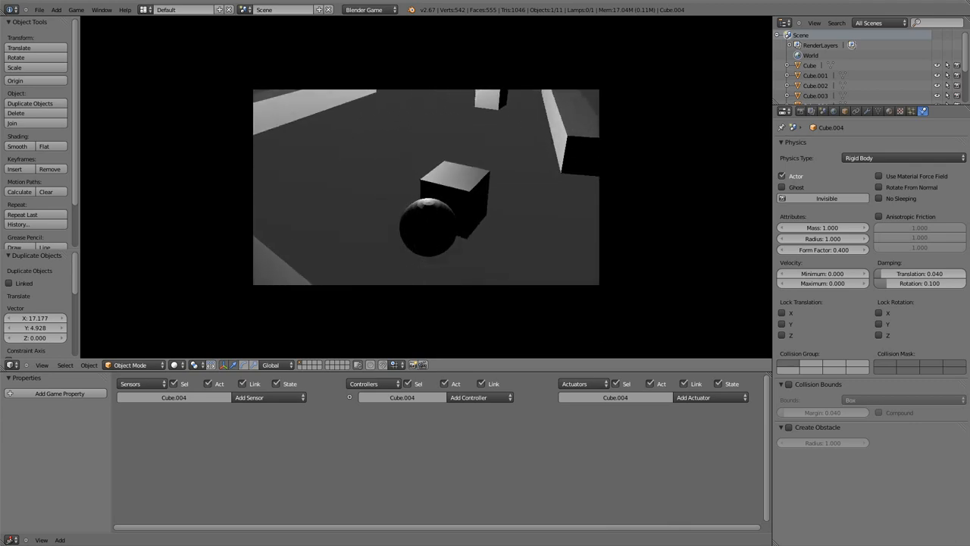
click(895, 158)
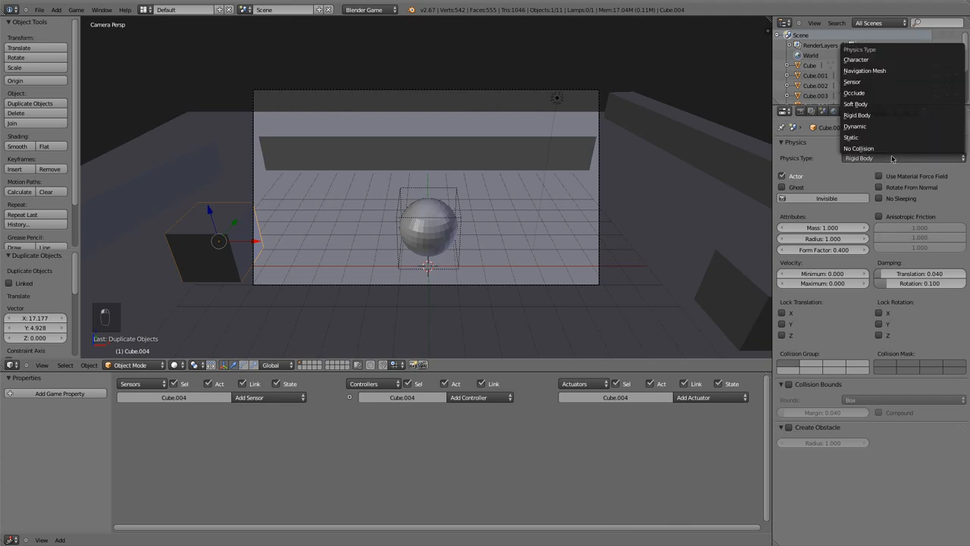
mouse_move(873, 145)
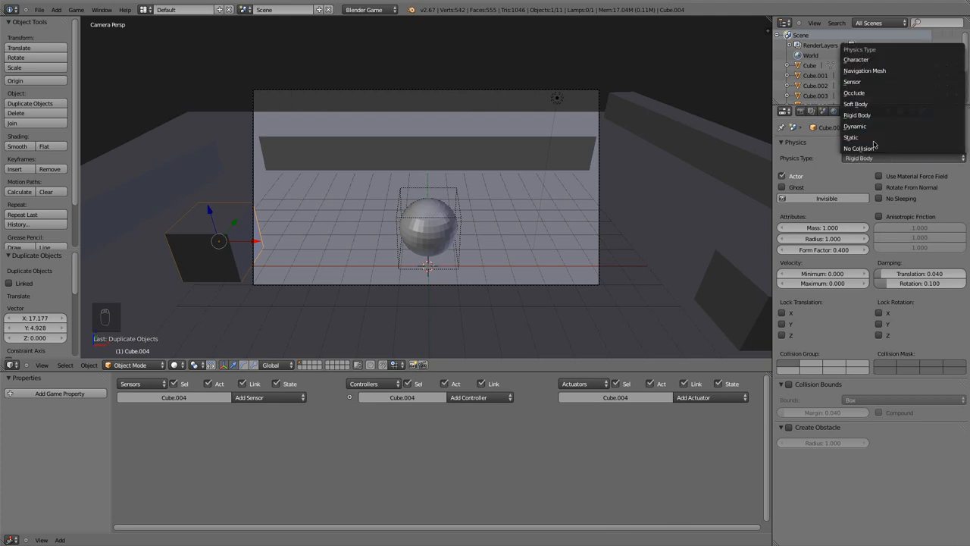
mouse_move(872, 116)
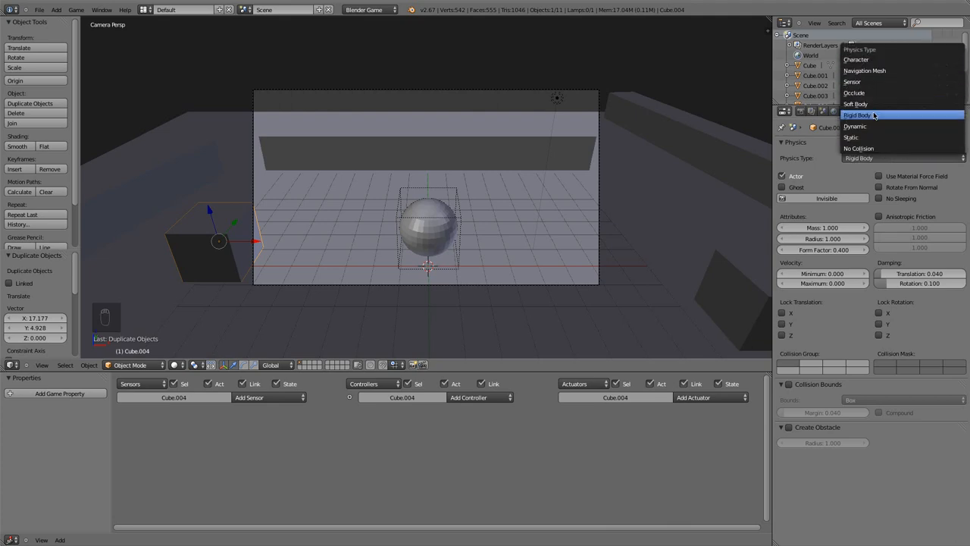
mouse_move(877, 103)
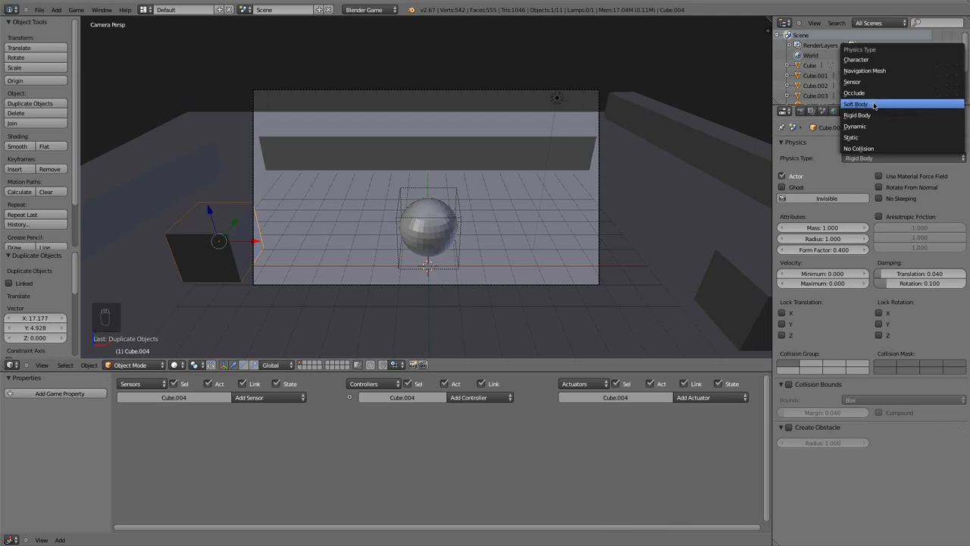
mouse_move(857, 126)
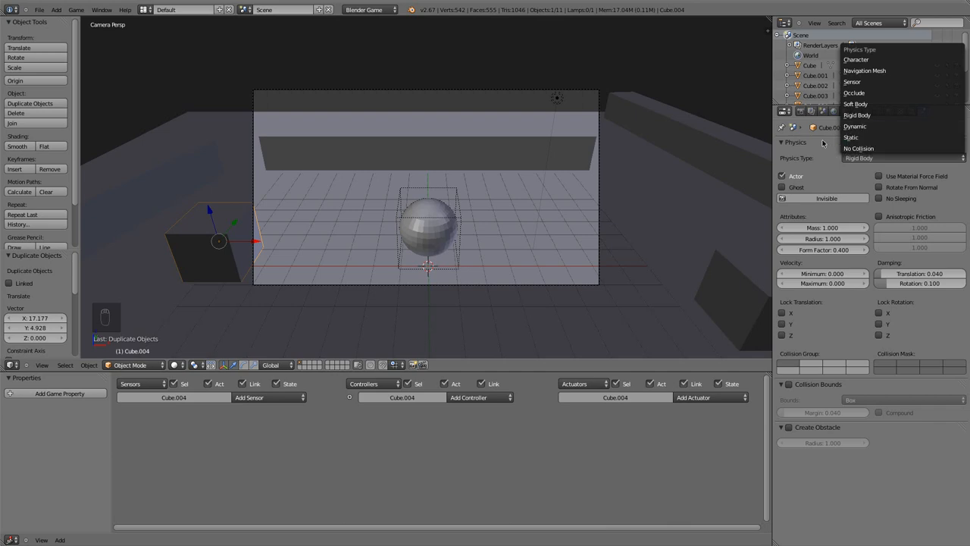
mouse_move(883, 159)
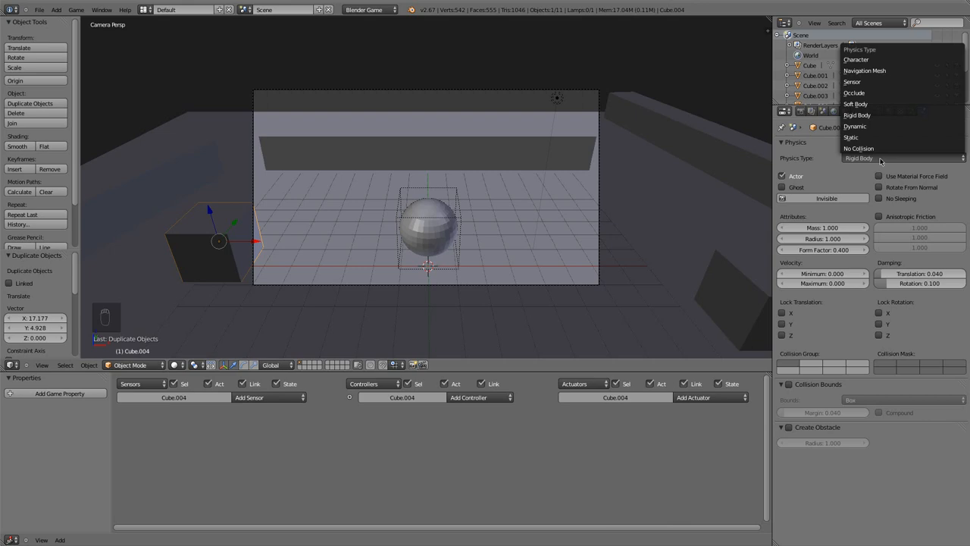
click(858, 115)
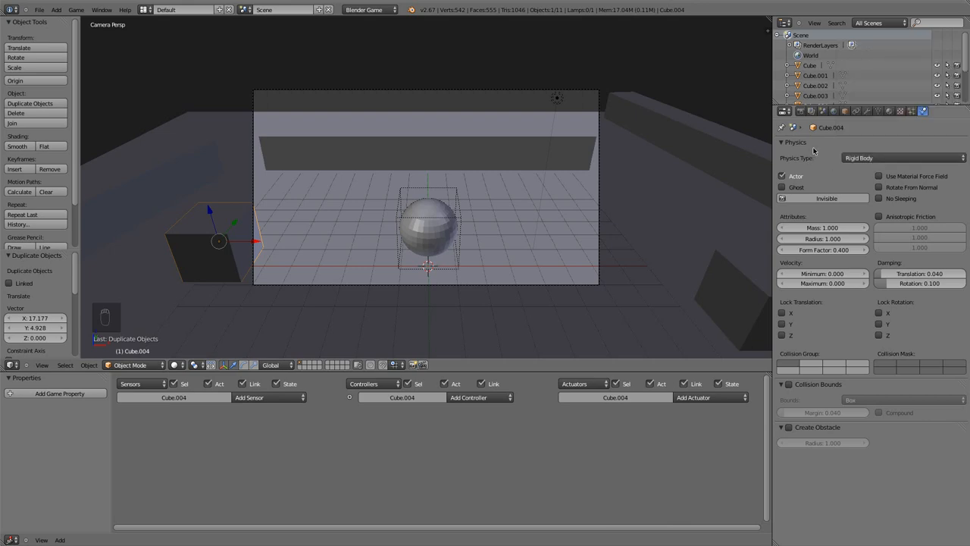
mouse_move(488, 191)
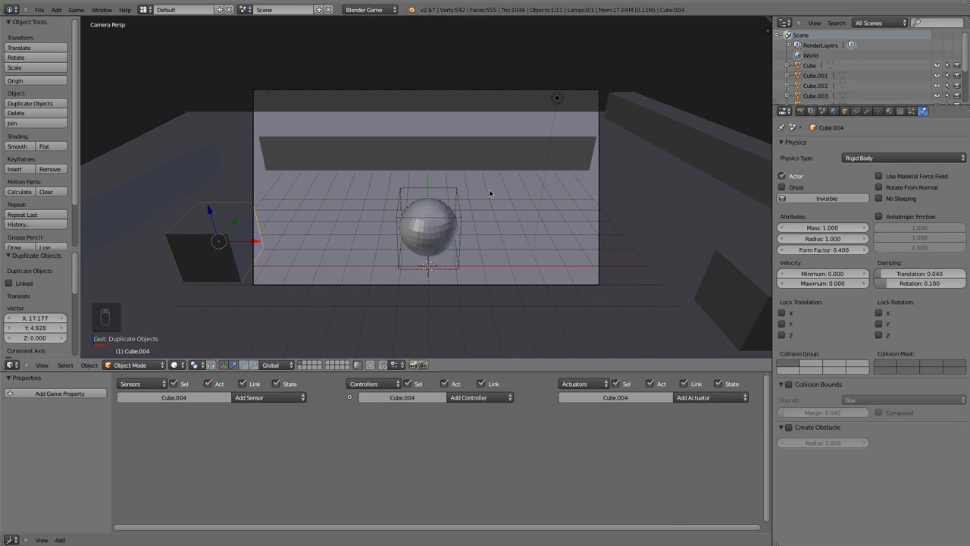
mouse_move(476, 384)
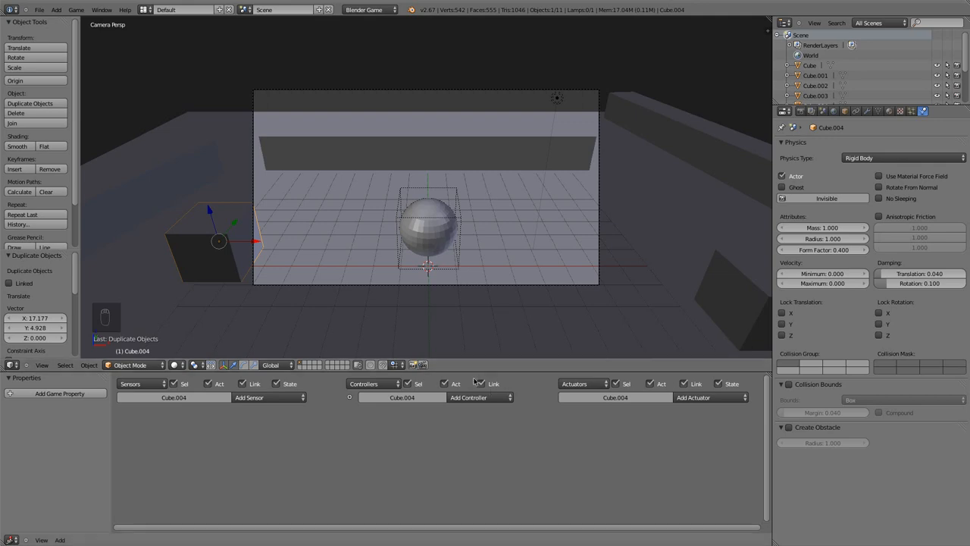